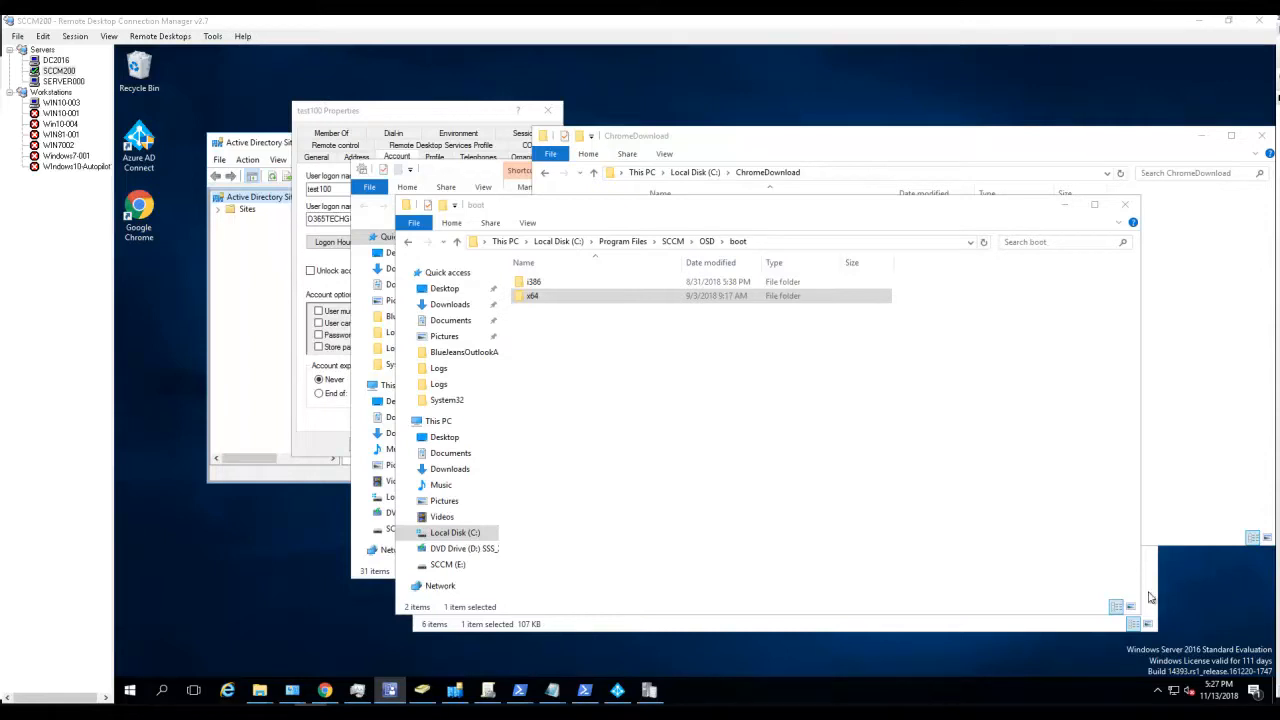
mouse_move(1070, 620)
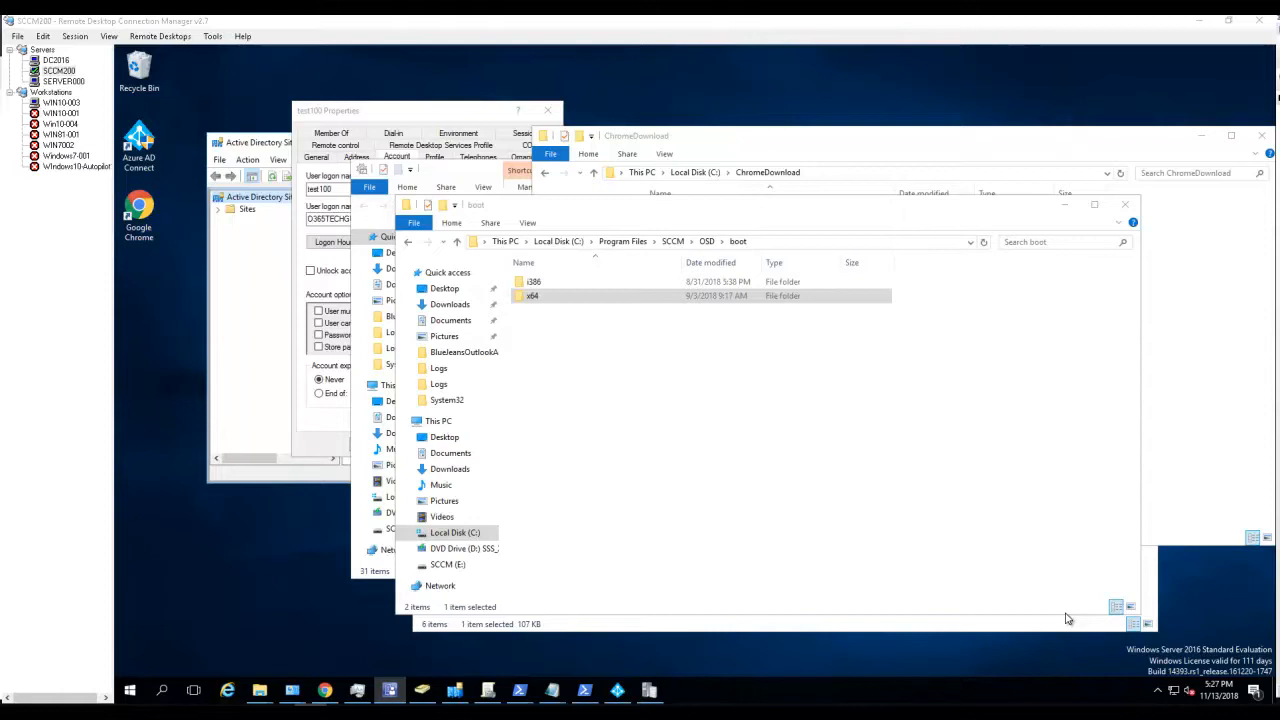
mouse_move(338, 634)
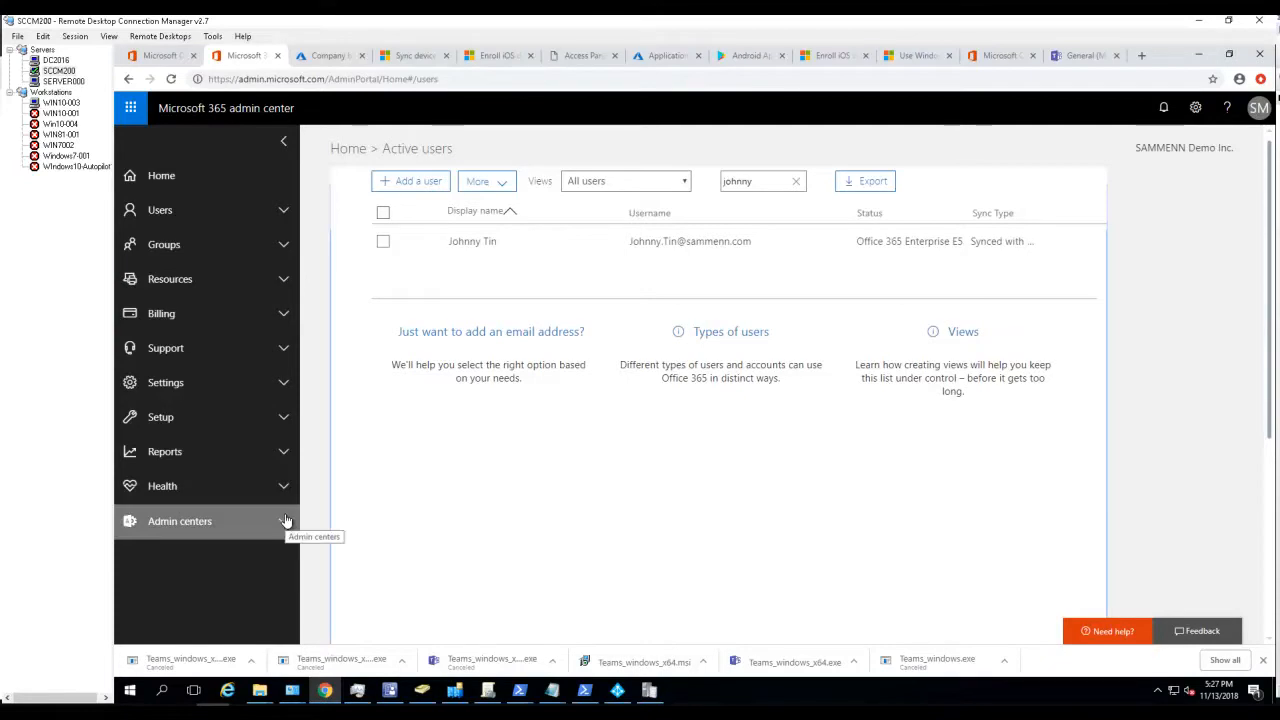
Expand Admin centers and launch the Teams & Skype admin center in a new tab.
left_click(180, 521)
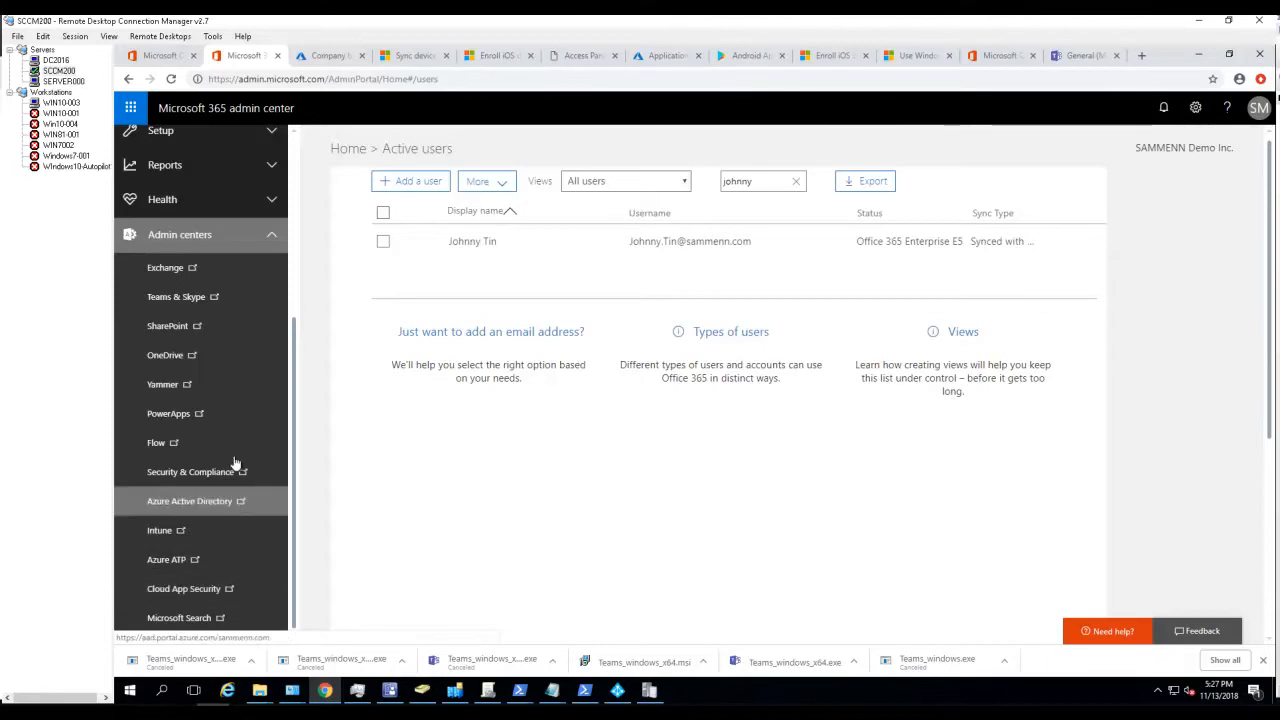
mouse_move(175, 296)
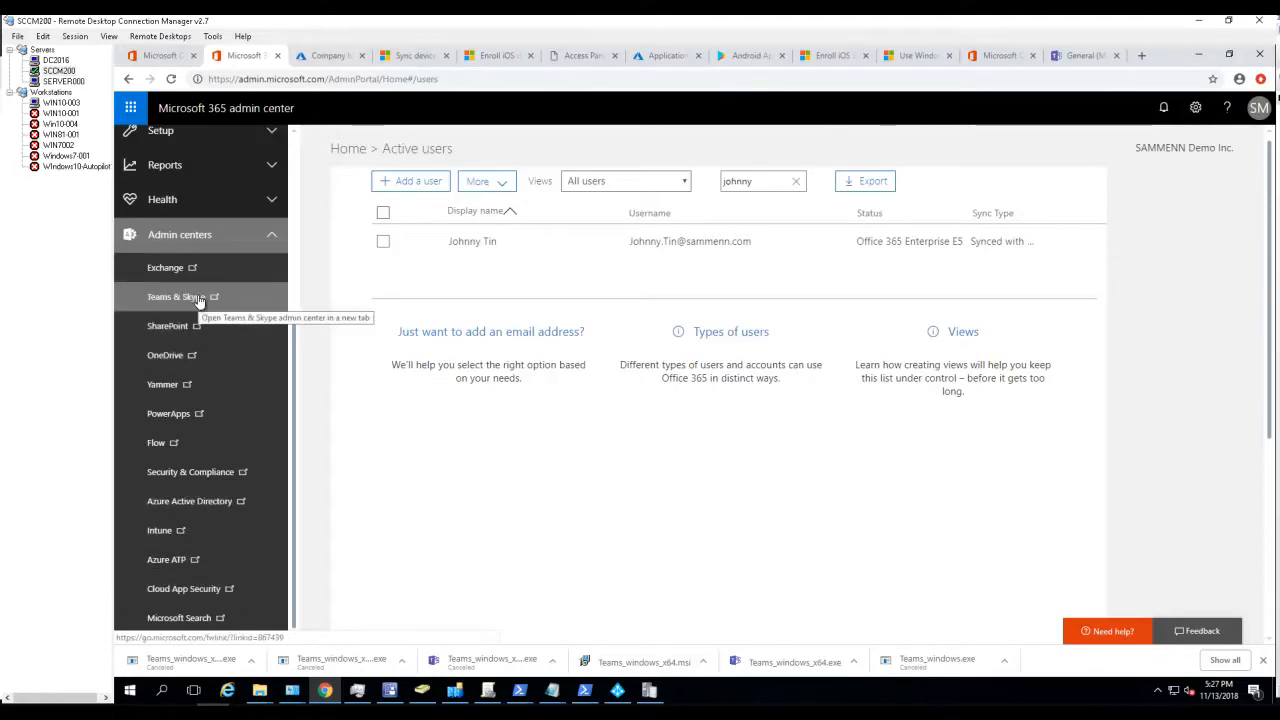
left_click(175, 297)
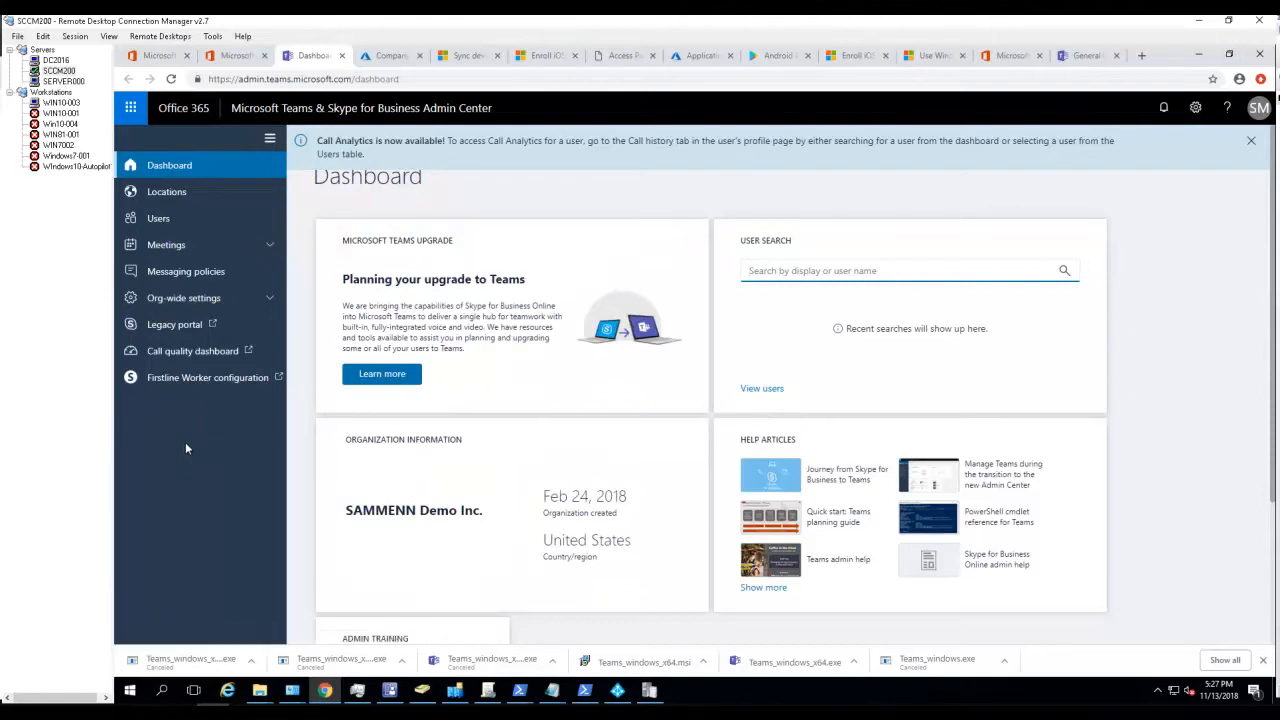
mouse_move(237, 303)
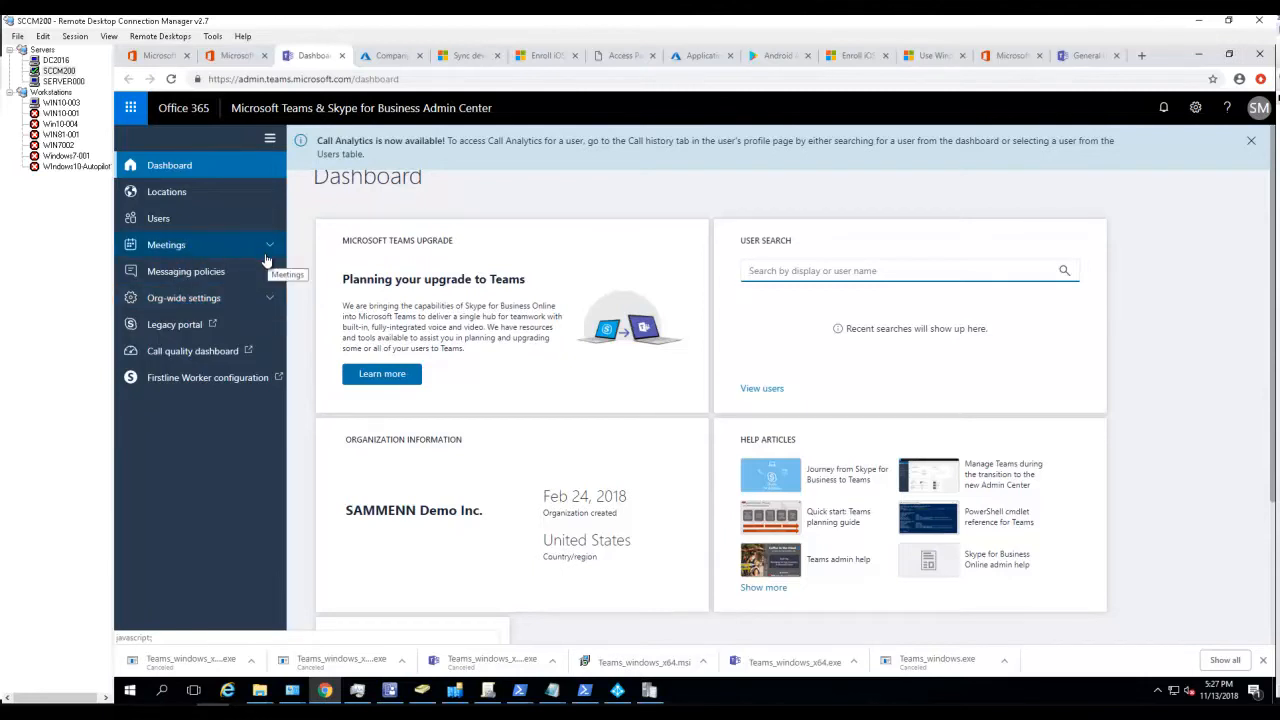
mouse_move(266, 298)
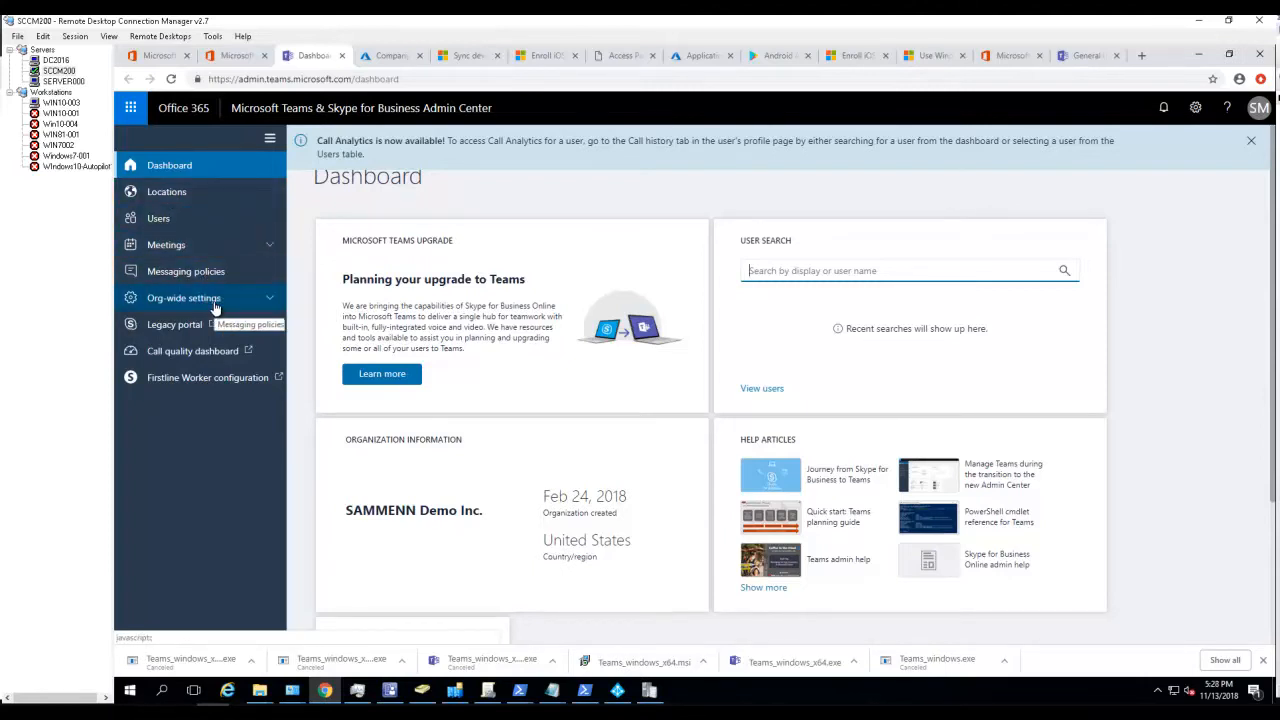
Expand Org-wide settings and go to the External access page.
left_click(183, 297)
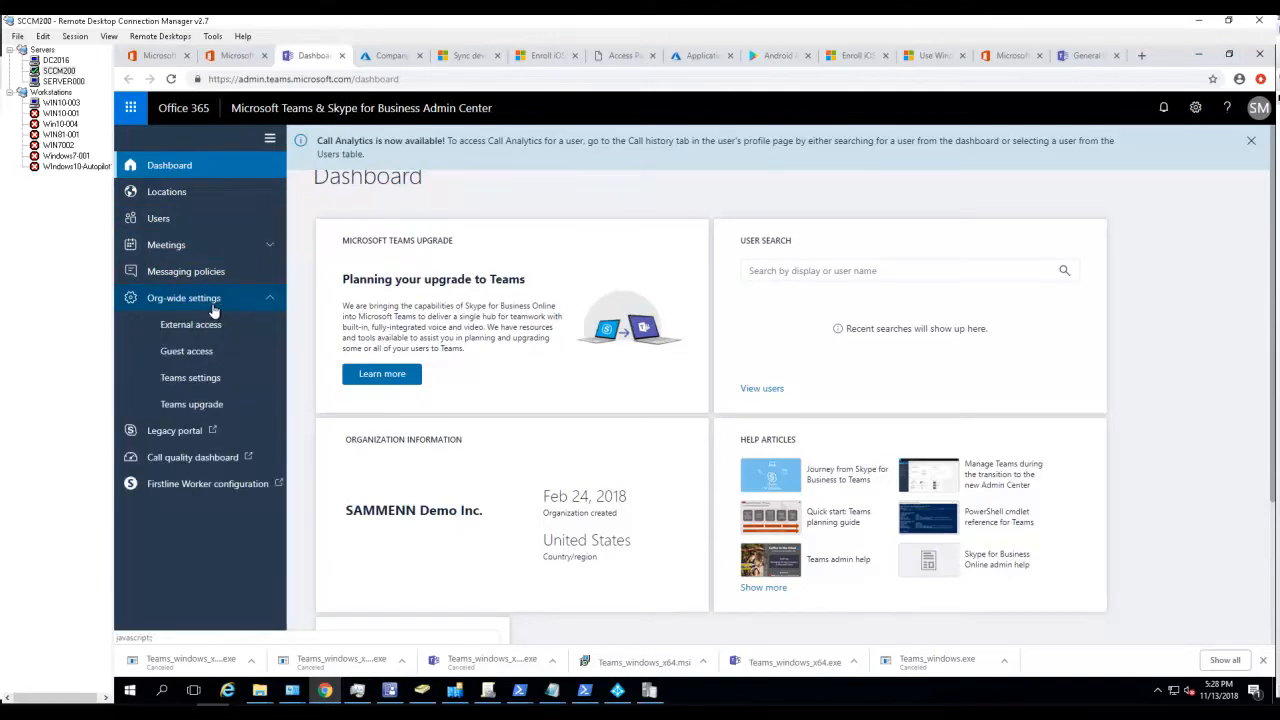
left_click(190, 324)
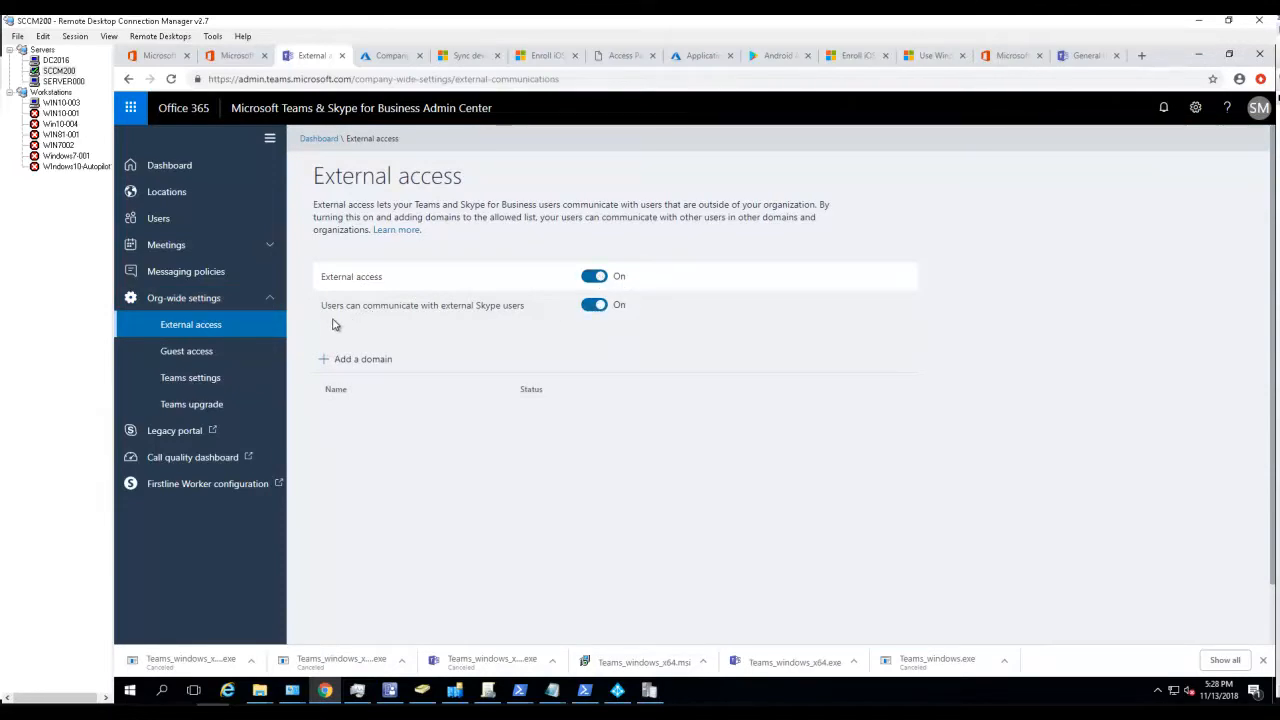
mouse_move(373, 317)
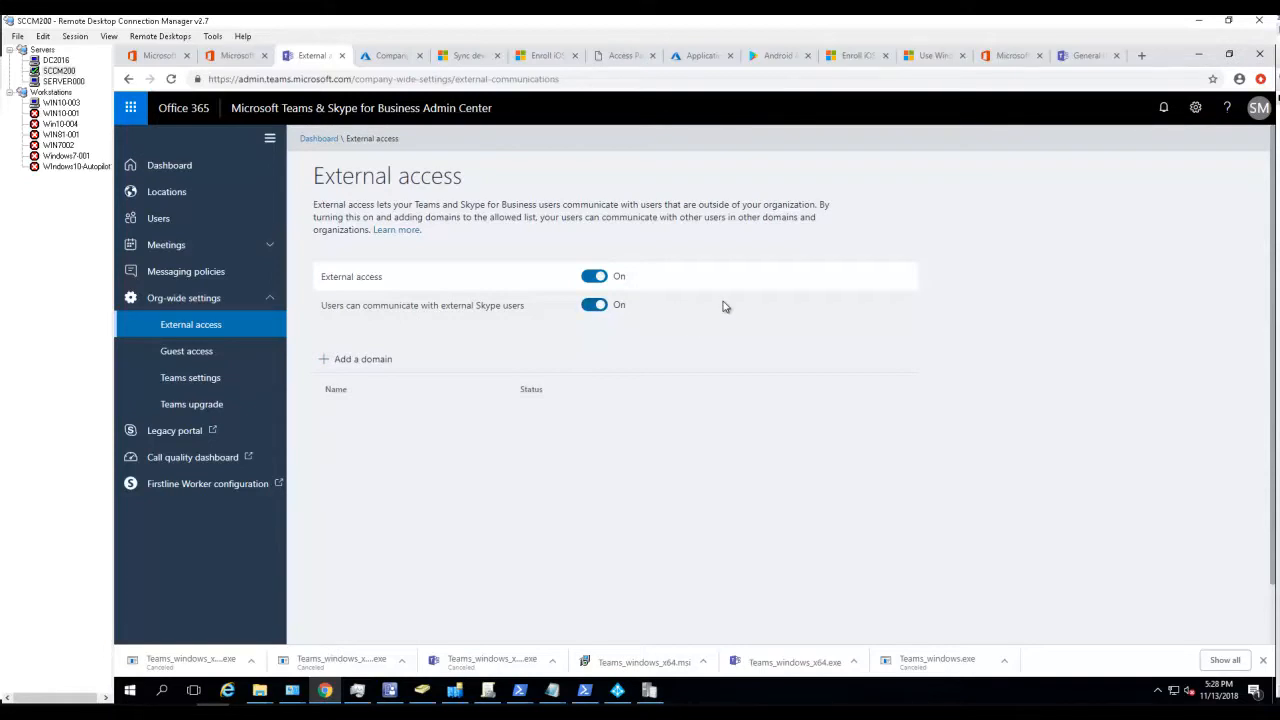
mouse_move(565, 340)
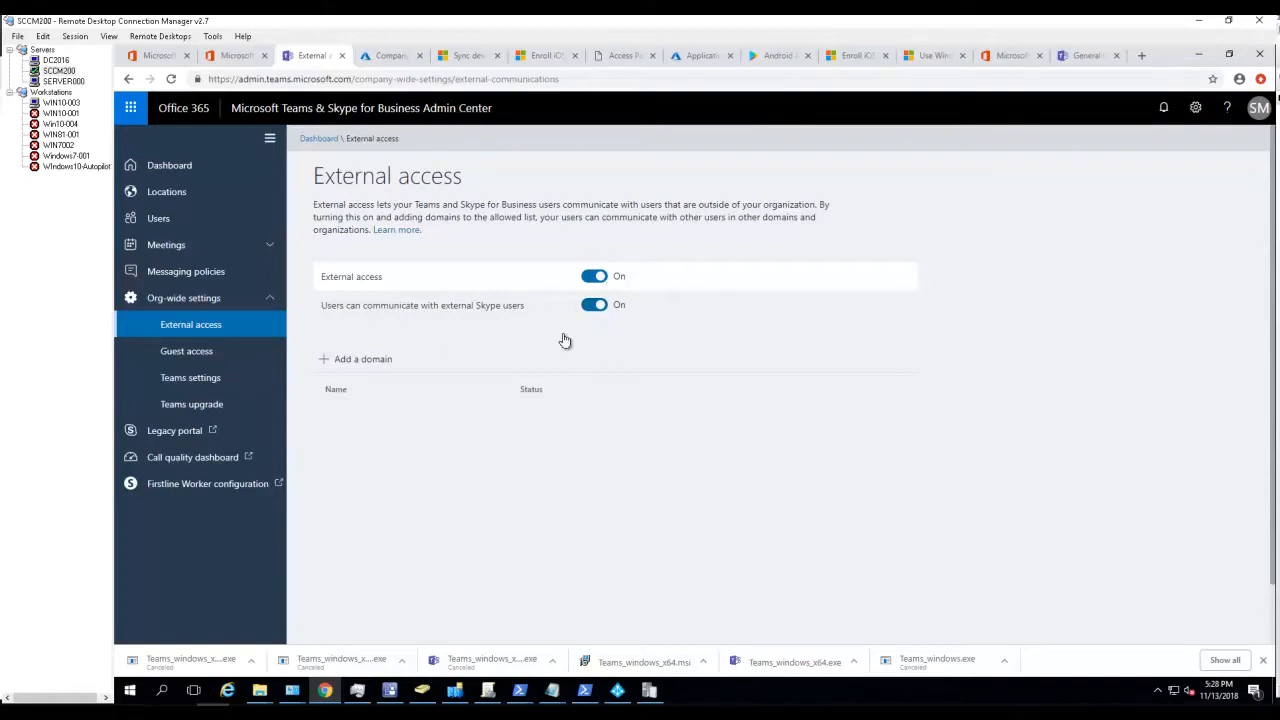
mouse_move(323, 359)
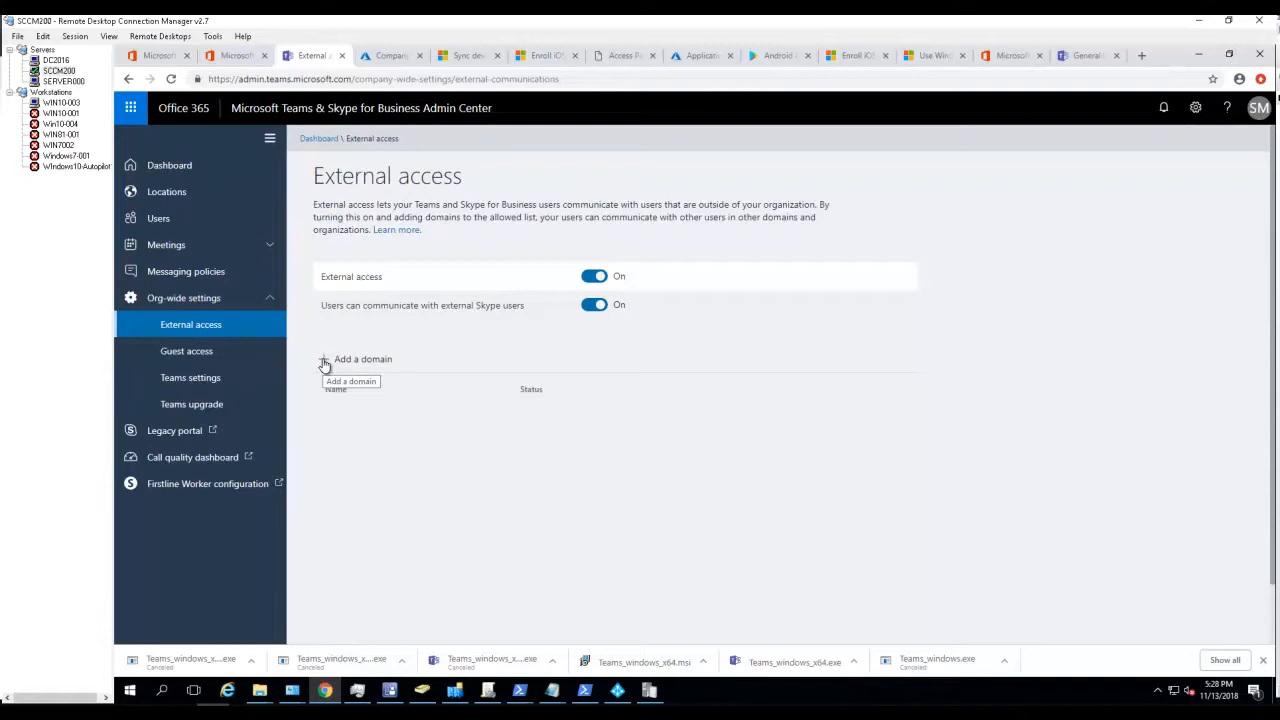
left_click(324, 359)
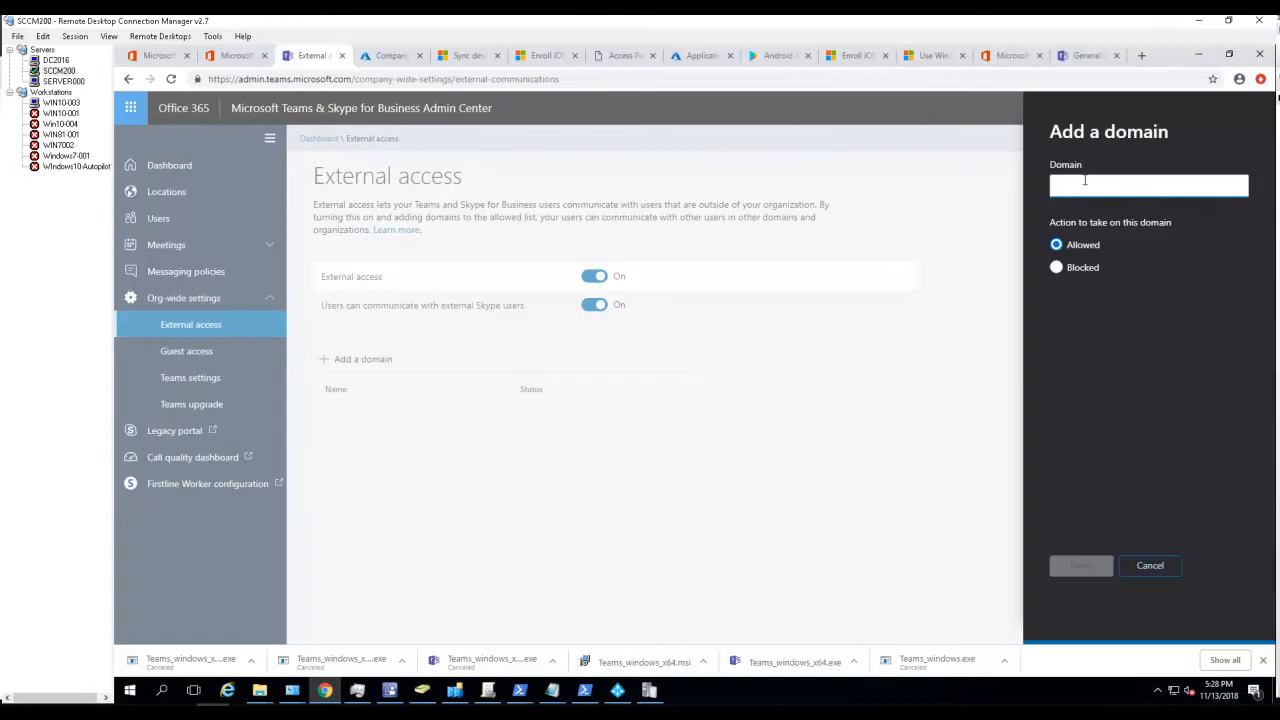
type("cnn.com")
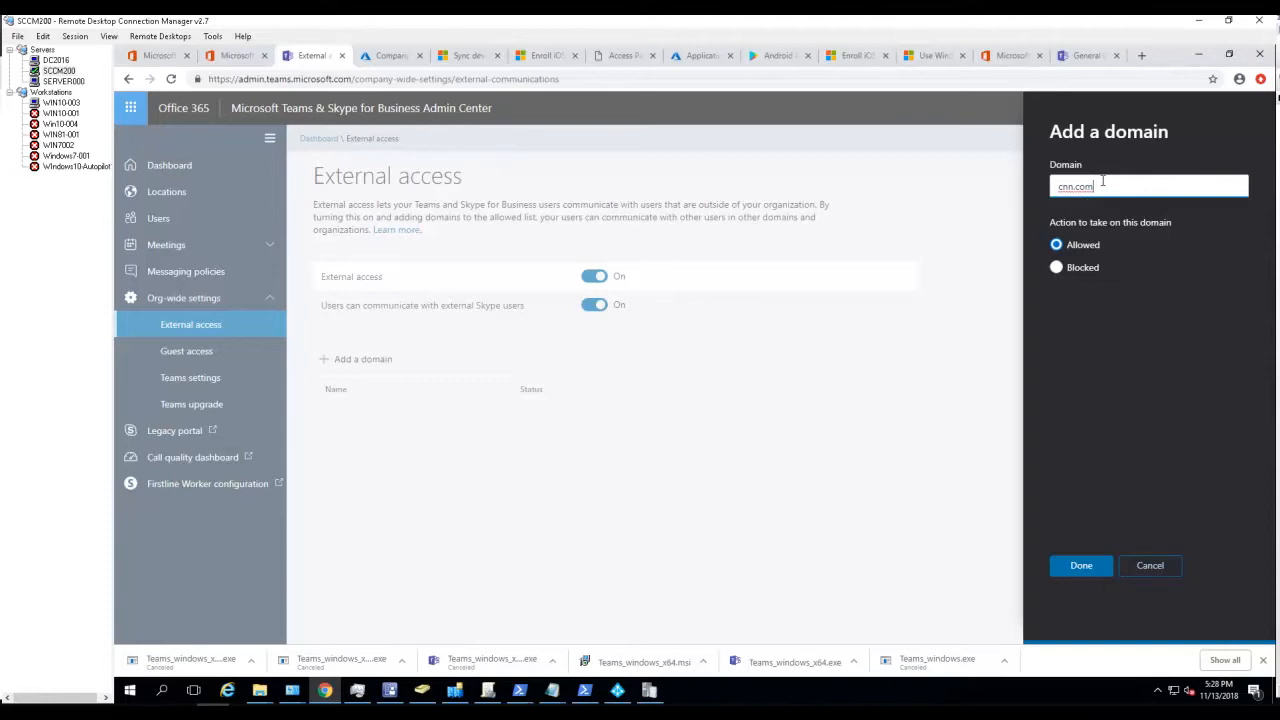
left_click(1056, 267)
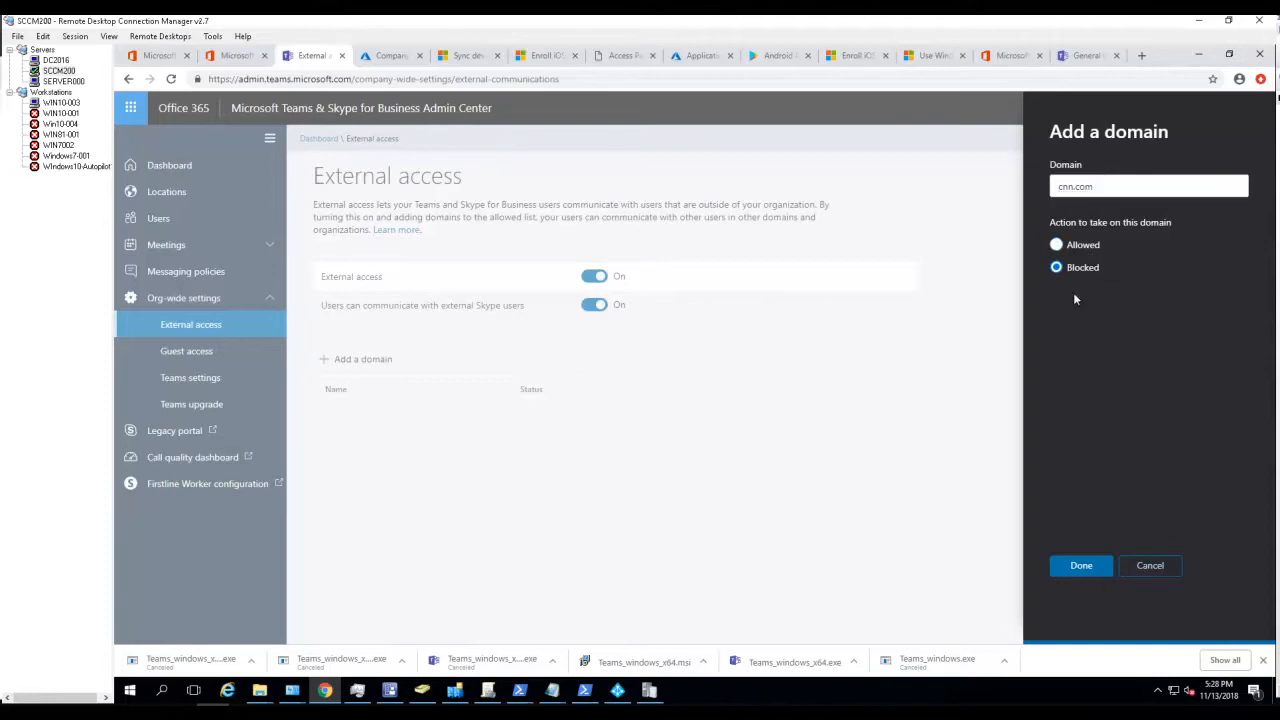
mouse_move(737, 324)
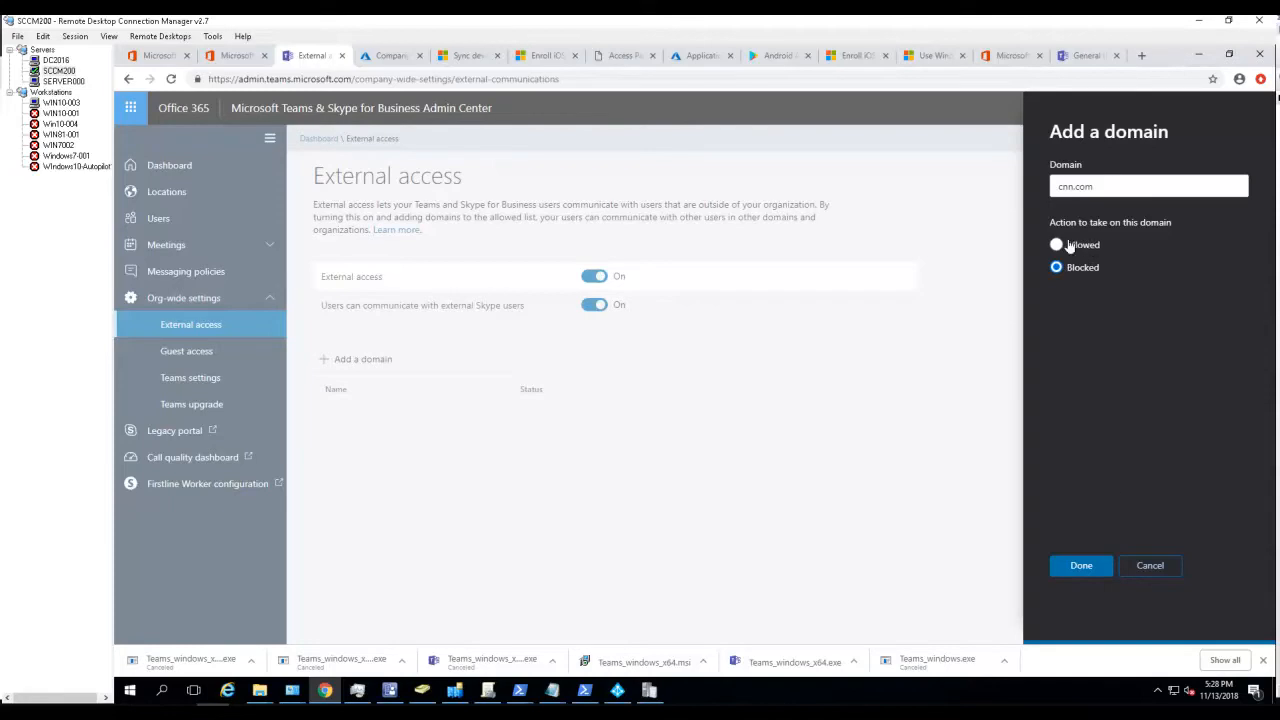
left_click(1149, 565)
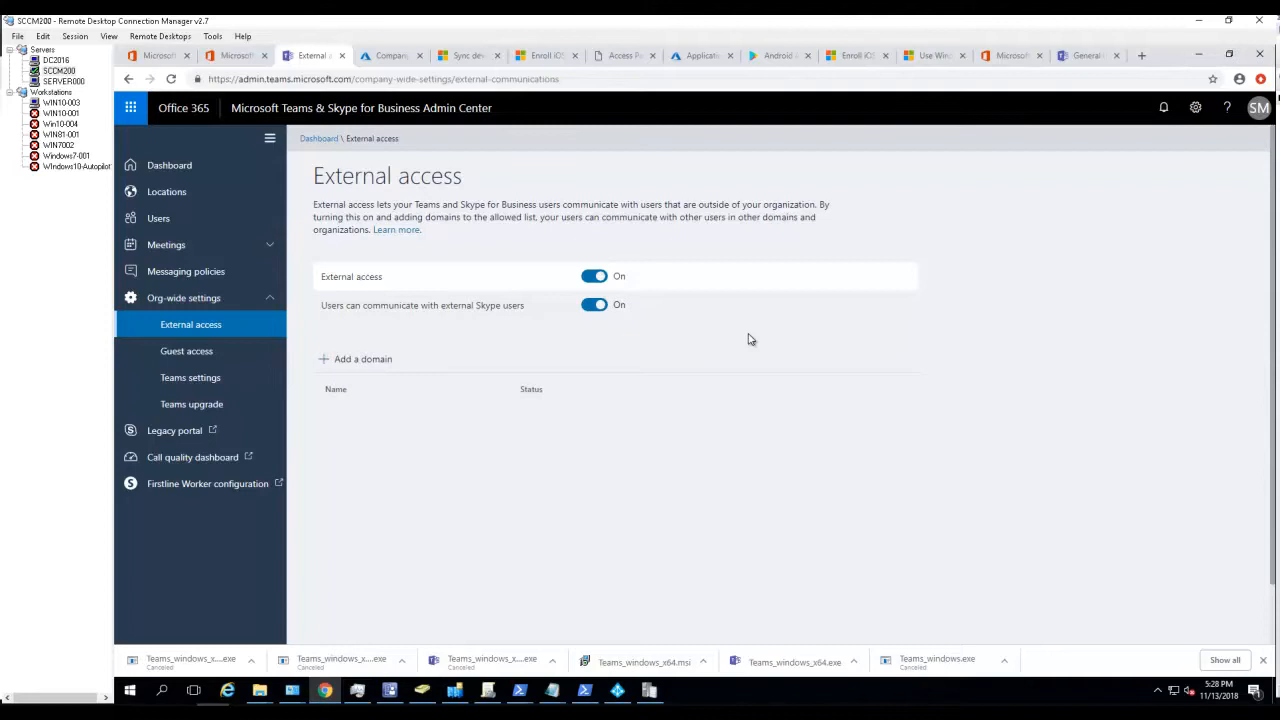
mouse_move(501, 276)
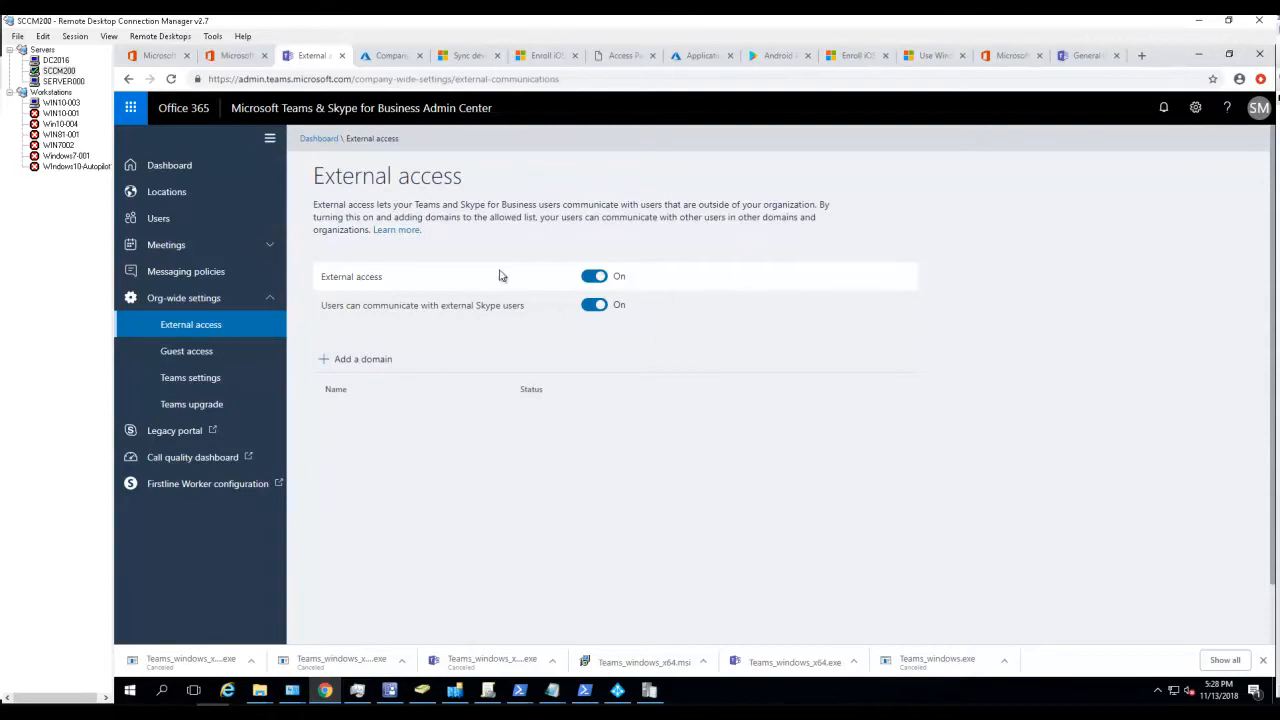
mouse_move(631, 385)
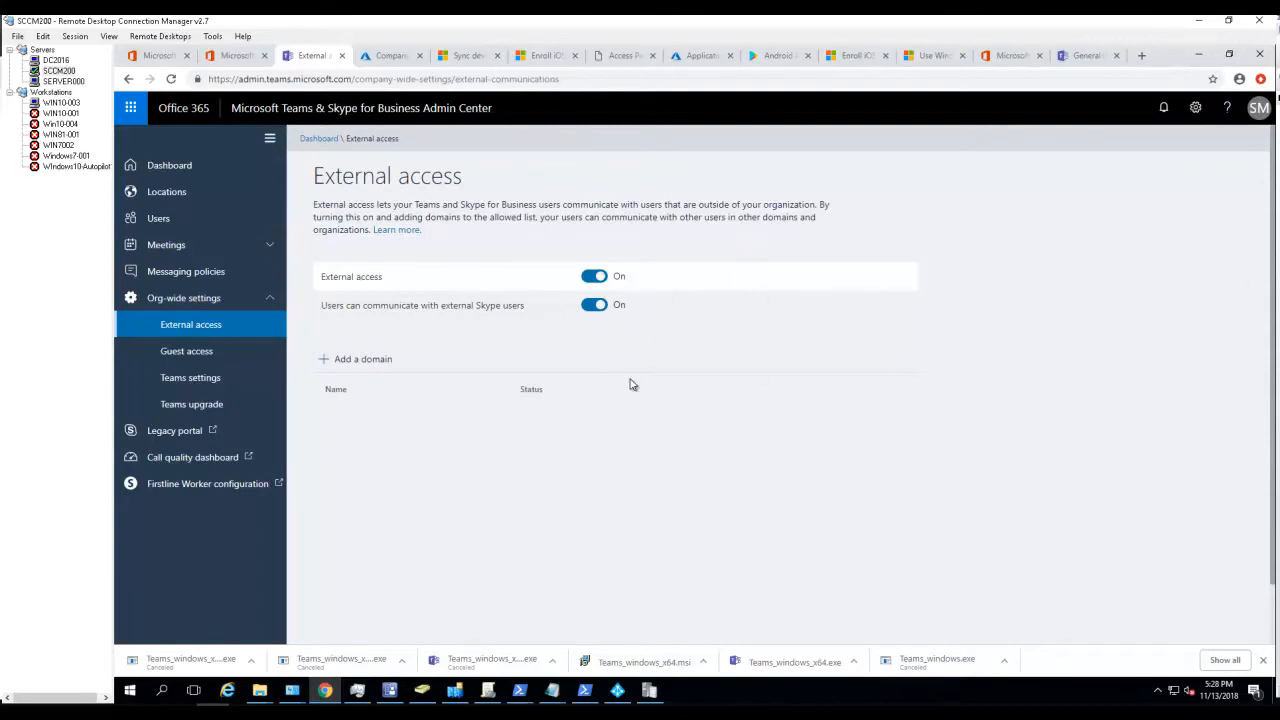
mouse_move(485, 367)
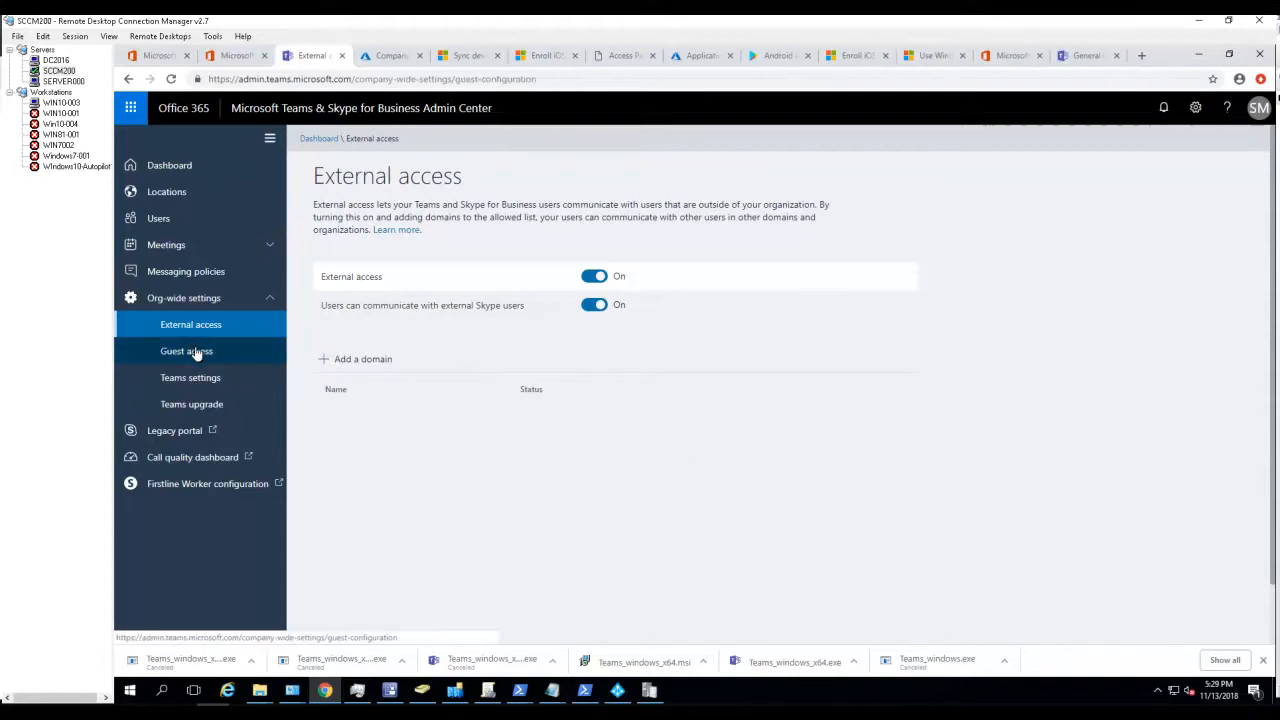
left_click(186, 351)
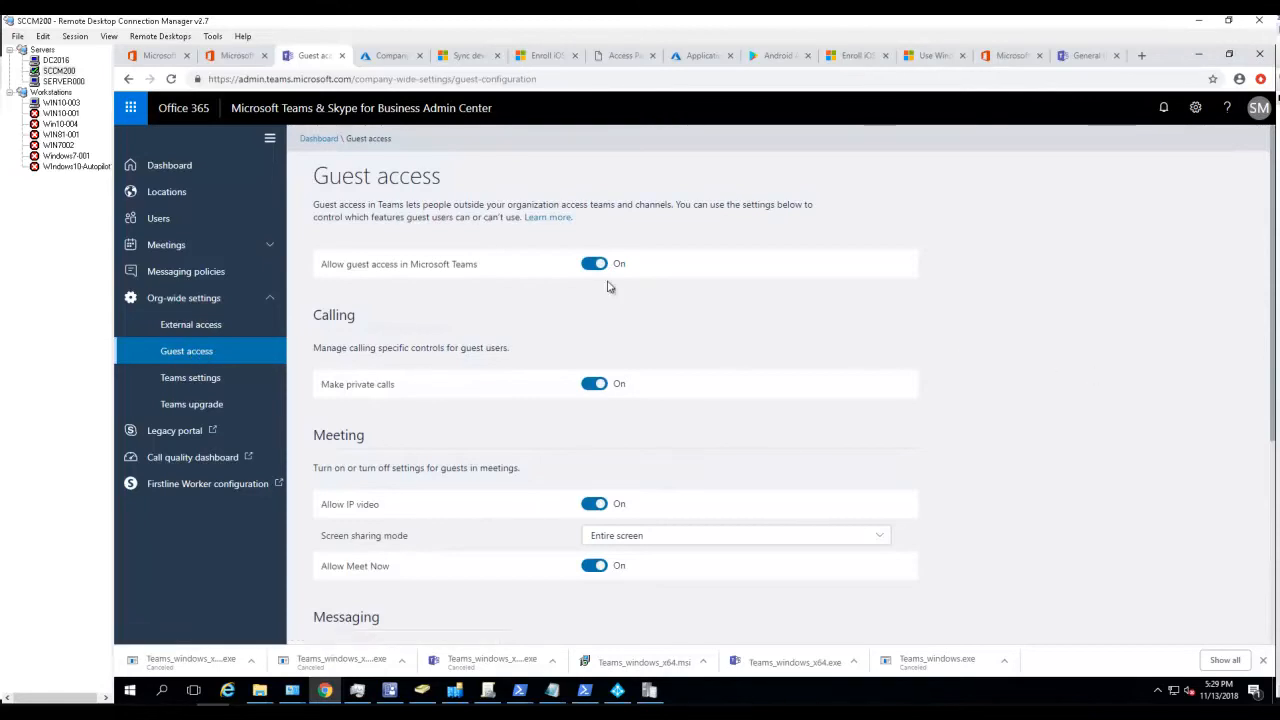
mouse_move(395, 278)
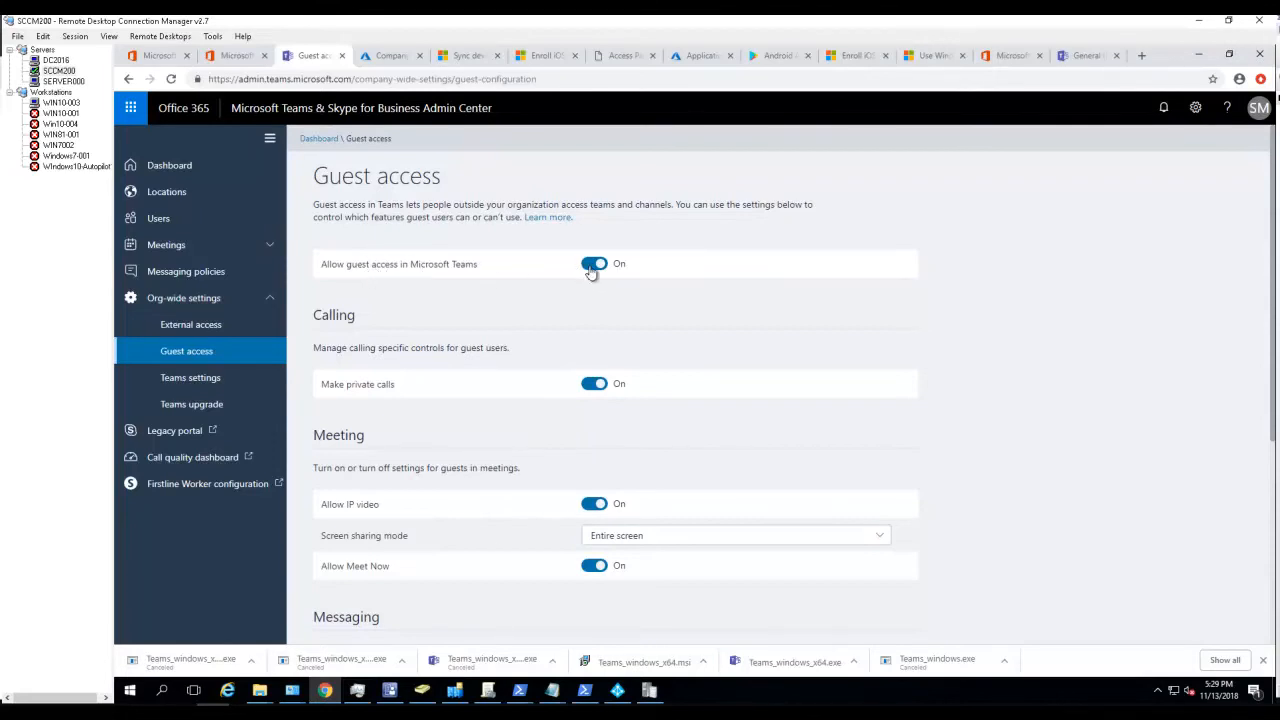
mouse_move(745, 400)
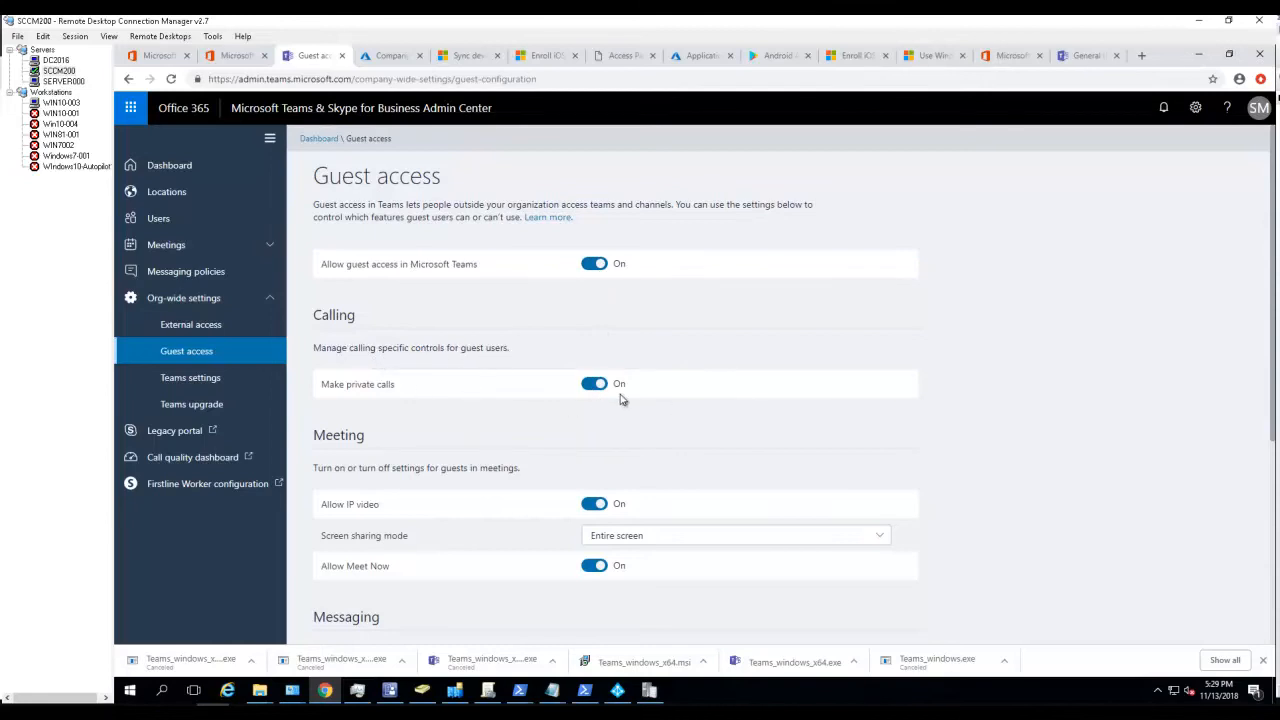
scroll("down", 3)
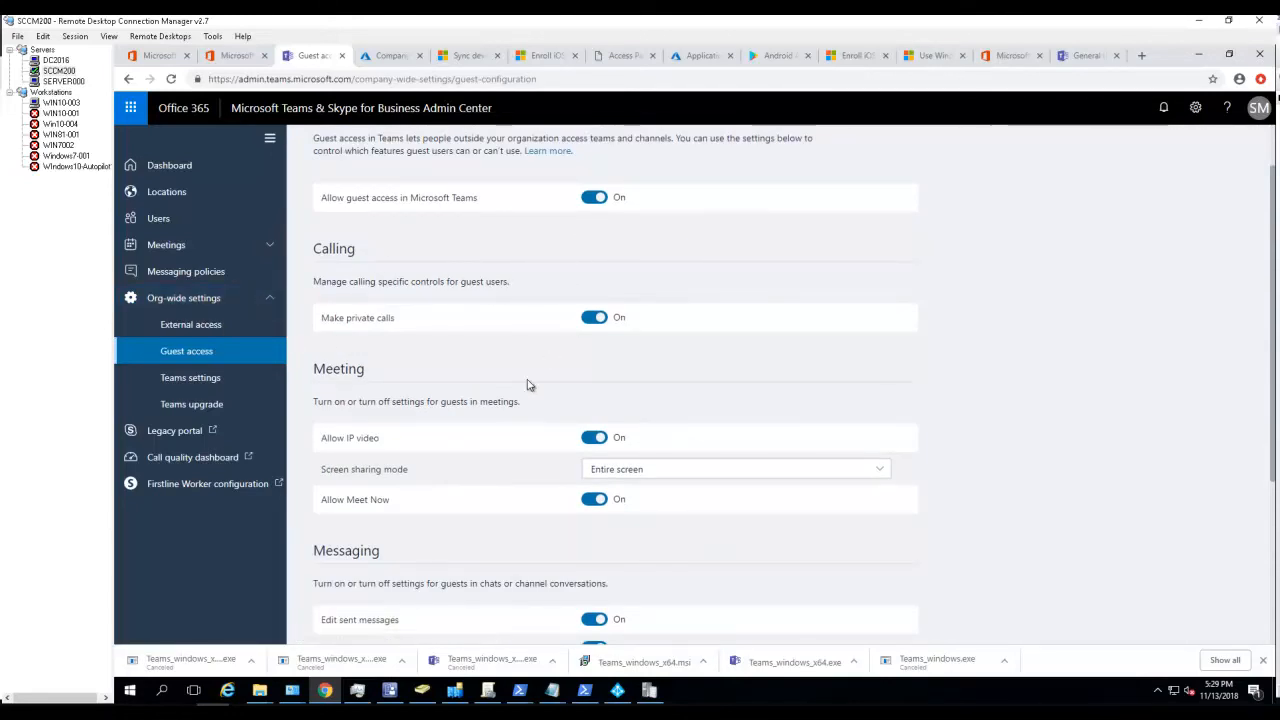
mouse_move(340, 415)
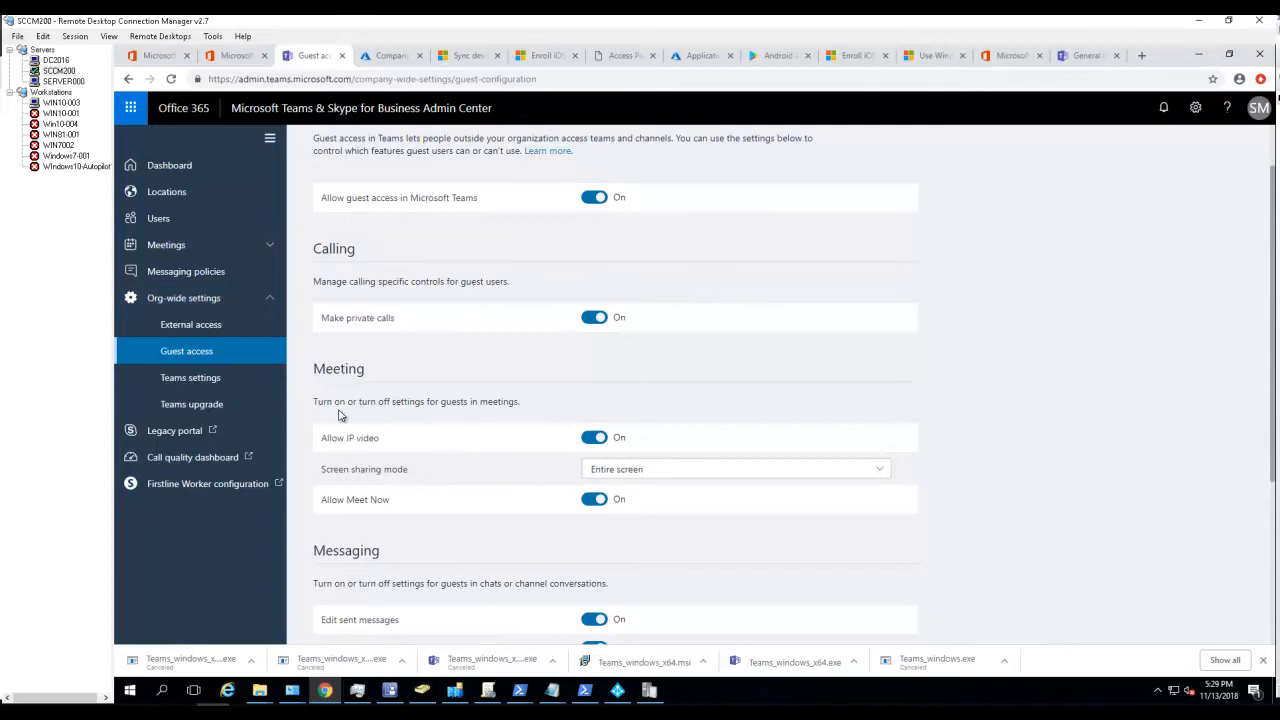
mouse_move(358, 415)
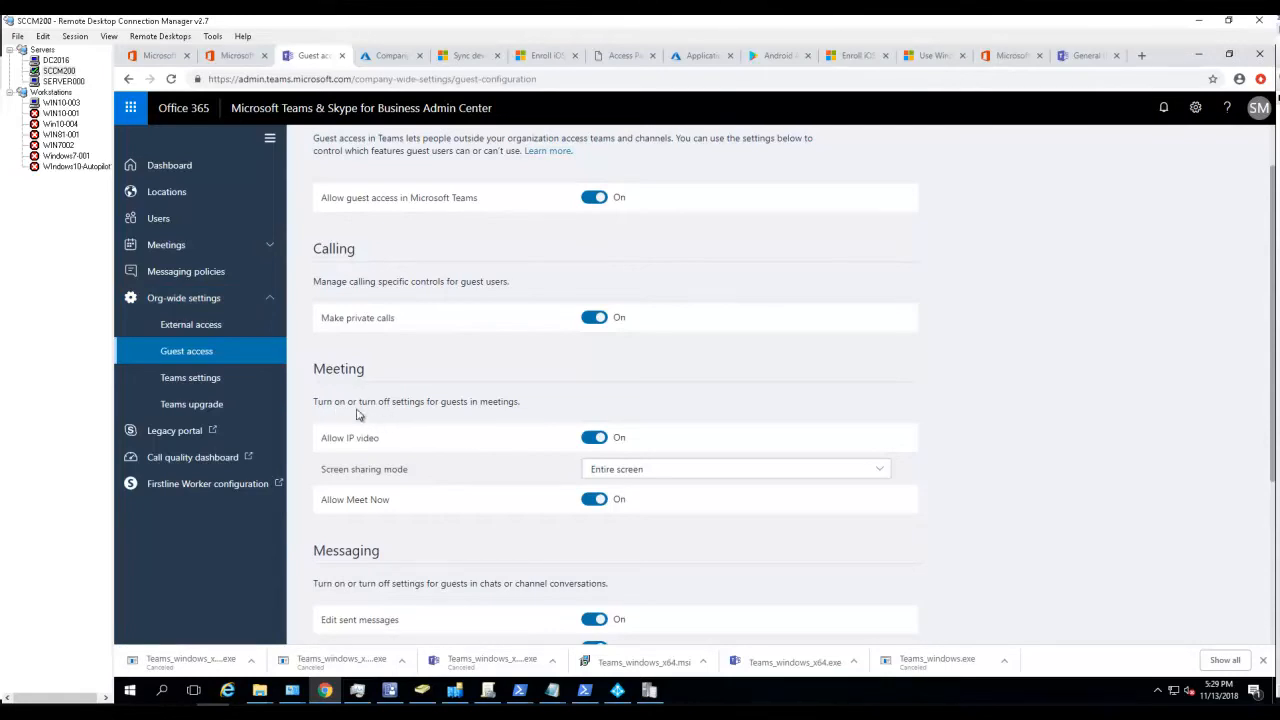
mouse_move(440, 408)
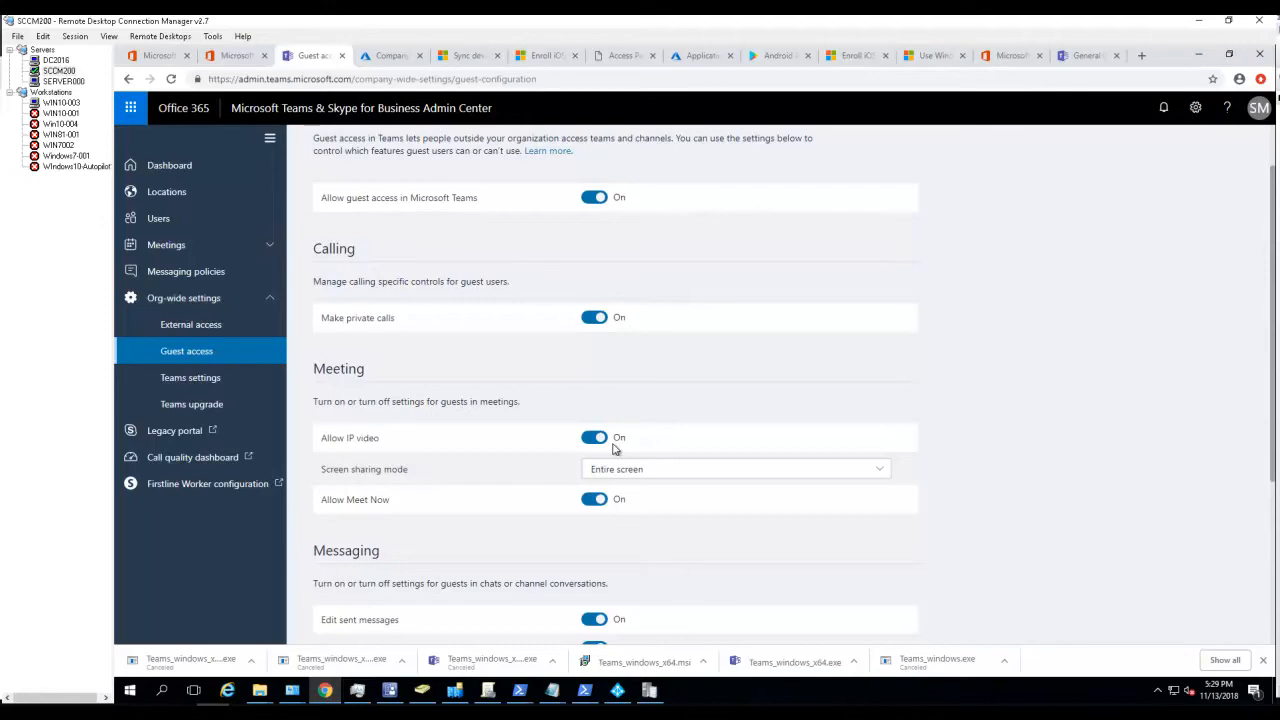
mouse_move(662, 434)
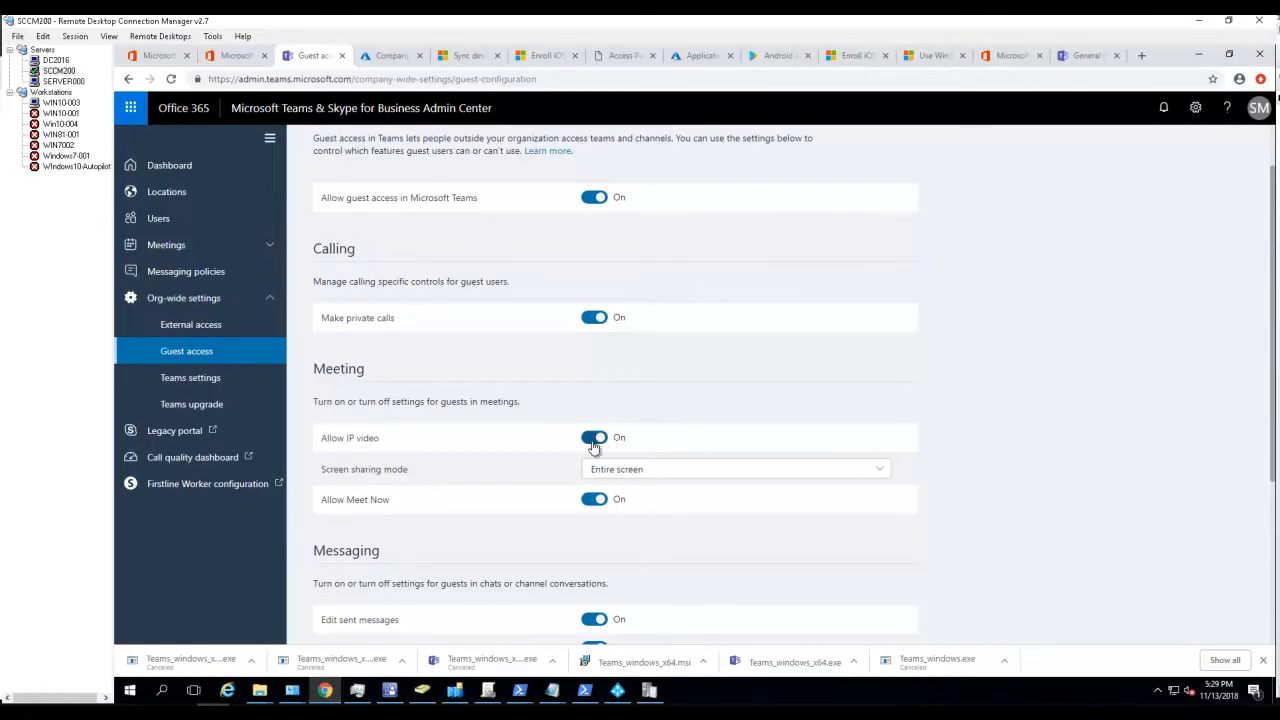
mouse_move(407, 486)
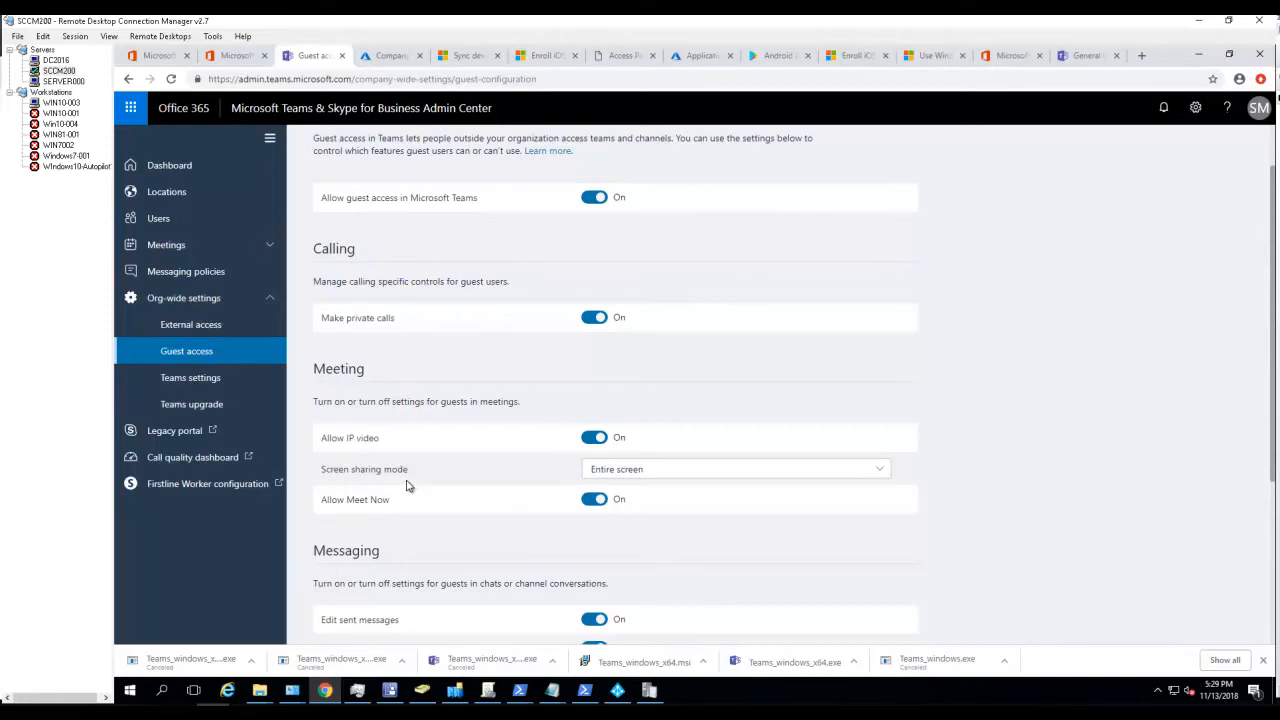
mouse_move(726, 474)
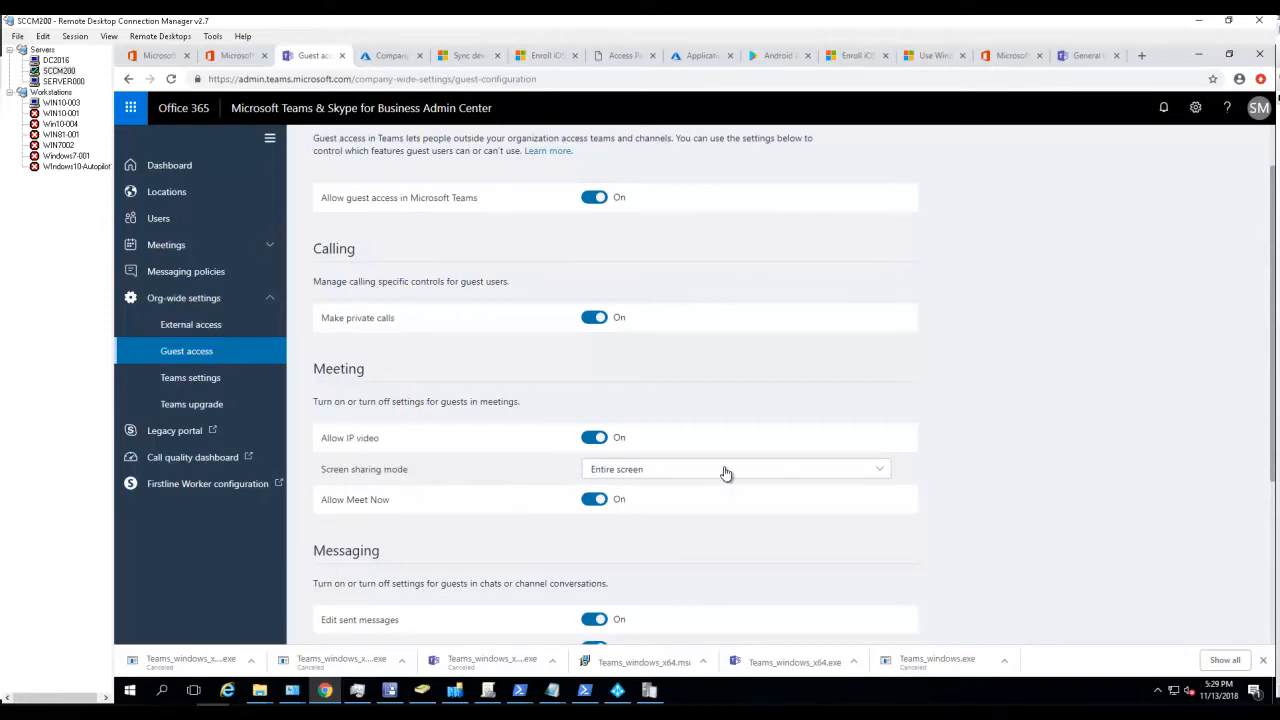
left_click(735, 469)
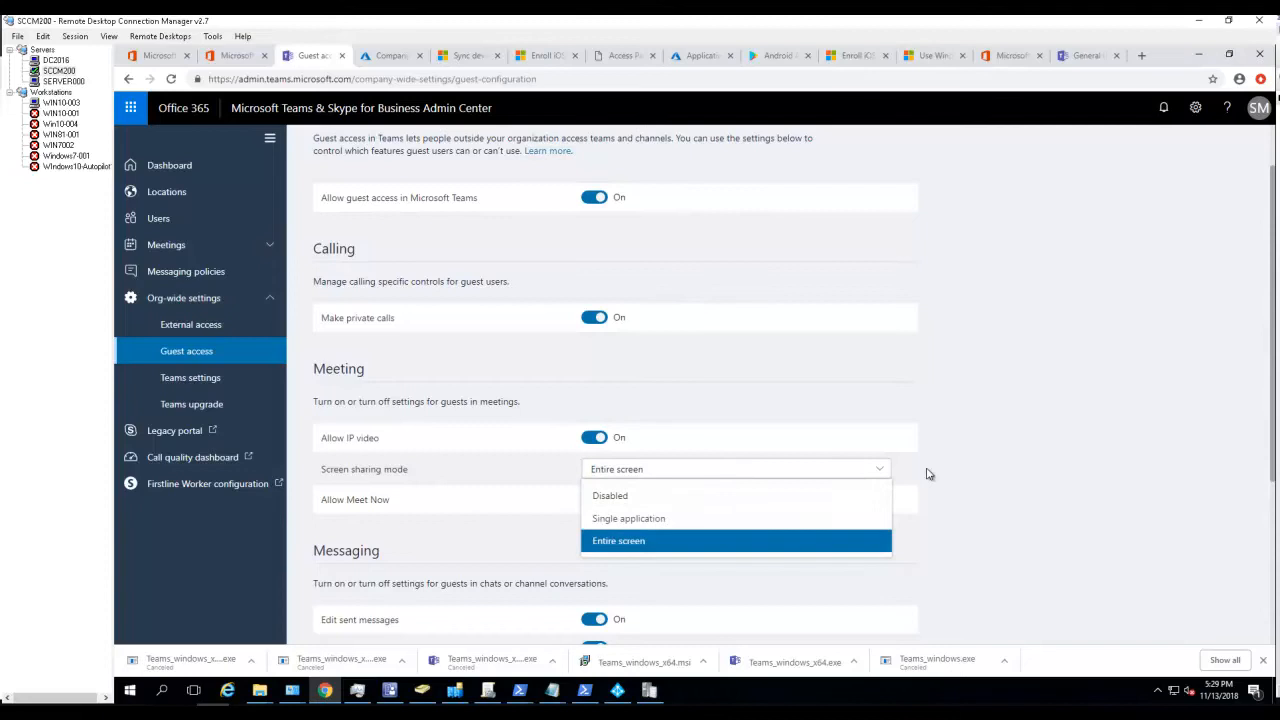
left_click(618, 540)
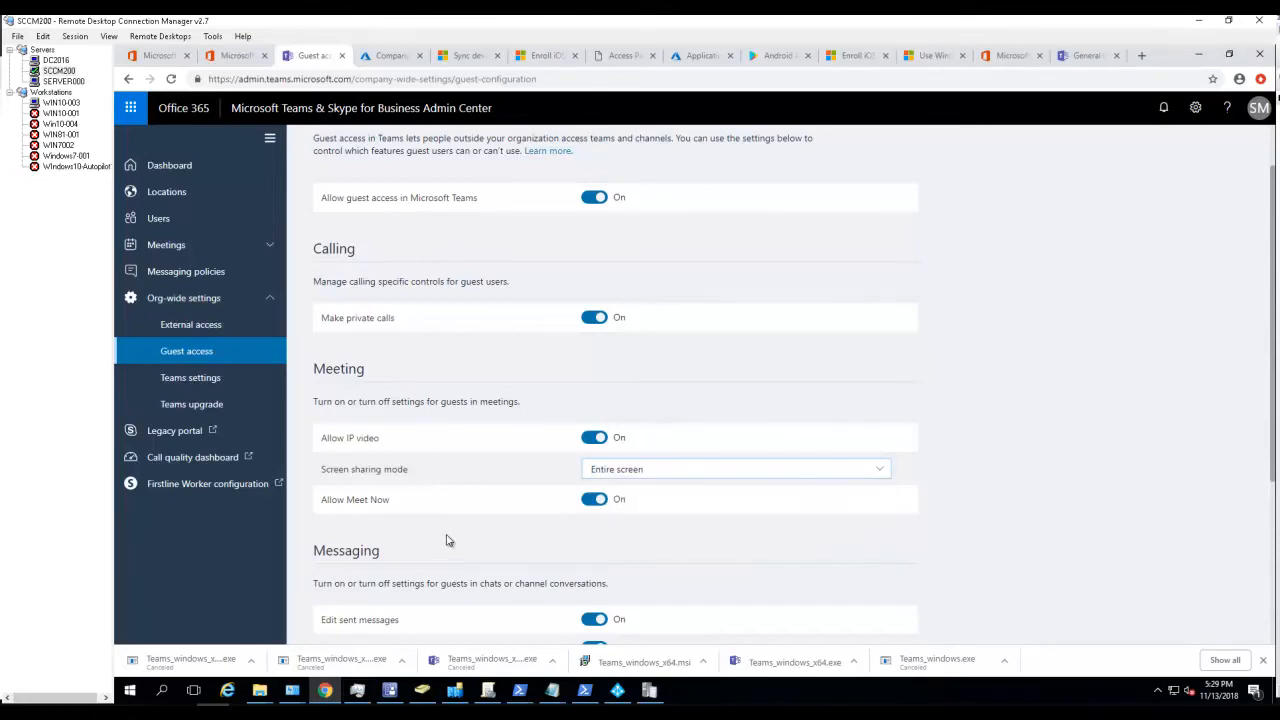
mouse_move(366, 514)
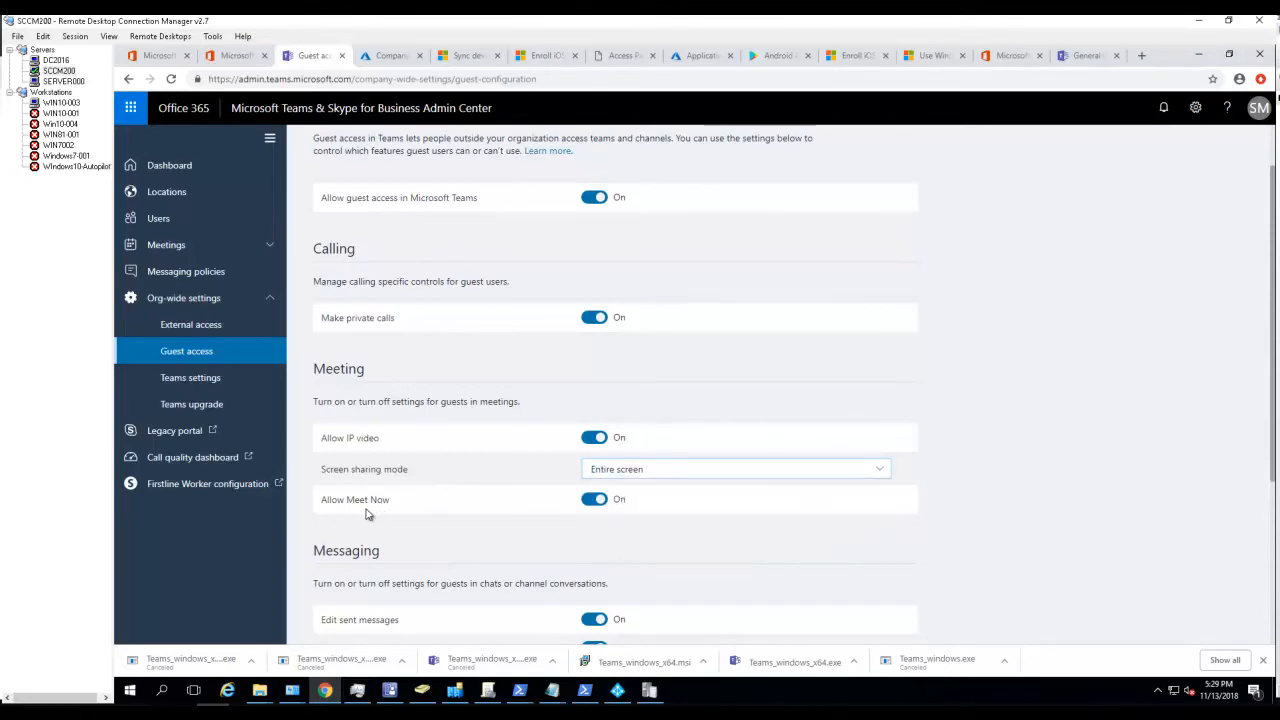
scroll("down", 3)
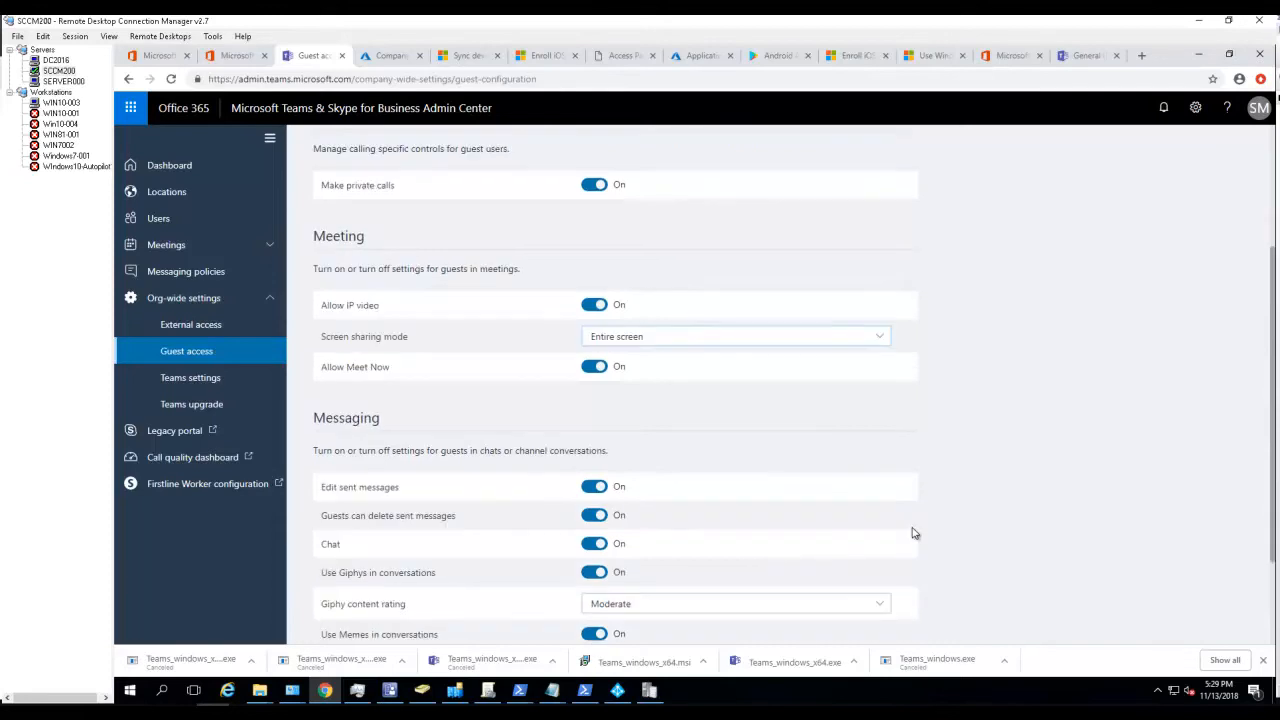
mouse_move(410, 440)
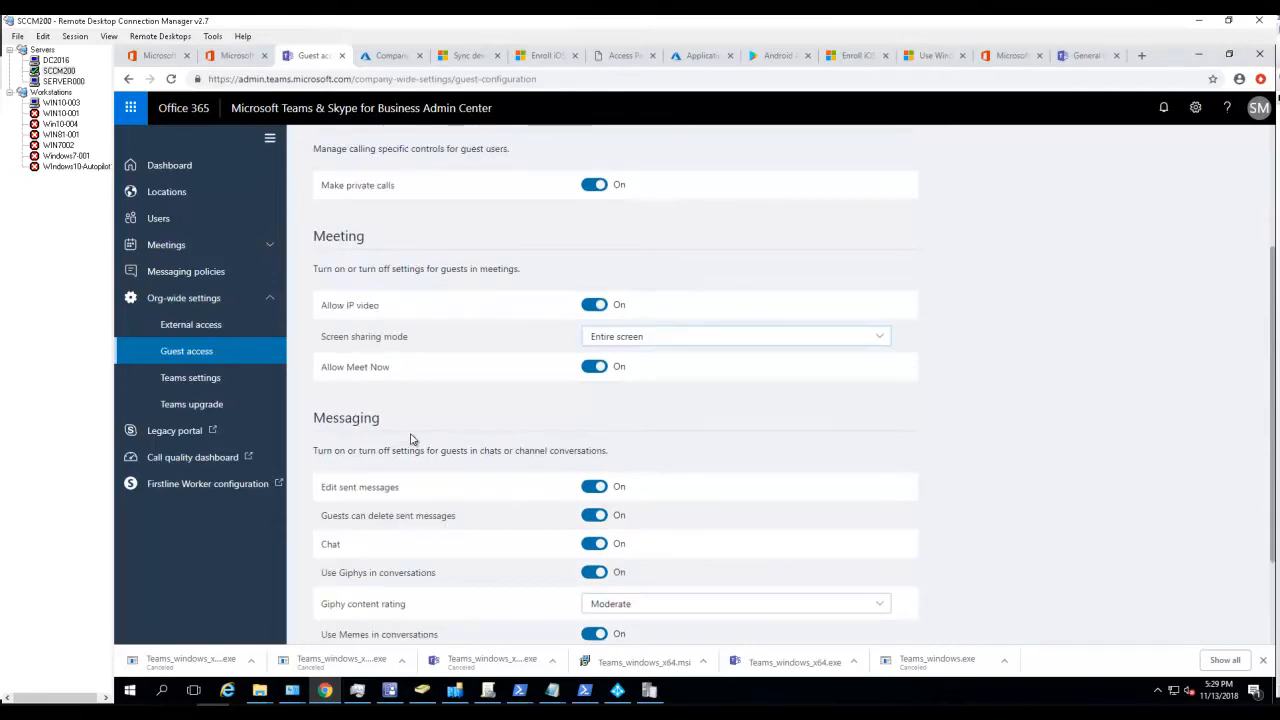
mouse_move(363, 480)
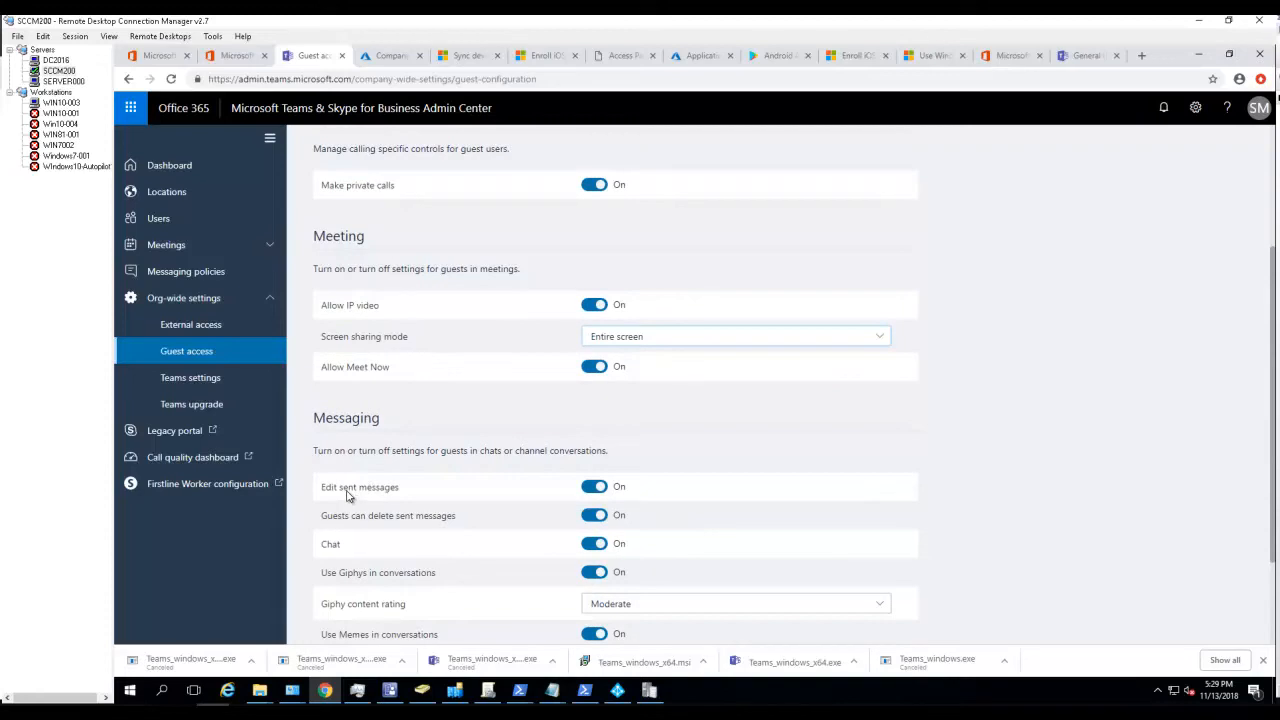
scroll("down", 3)
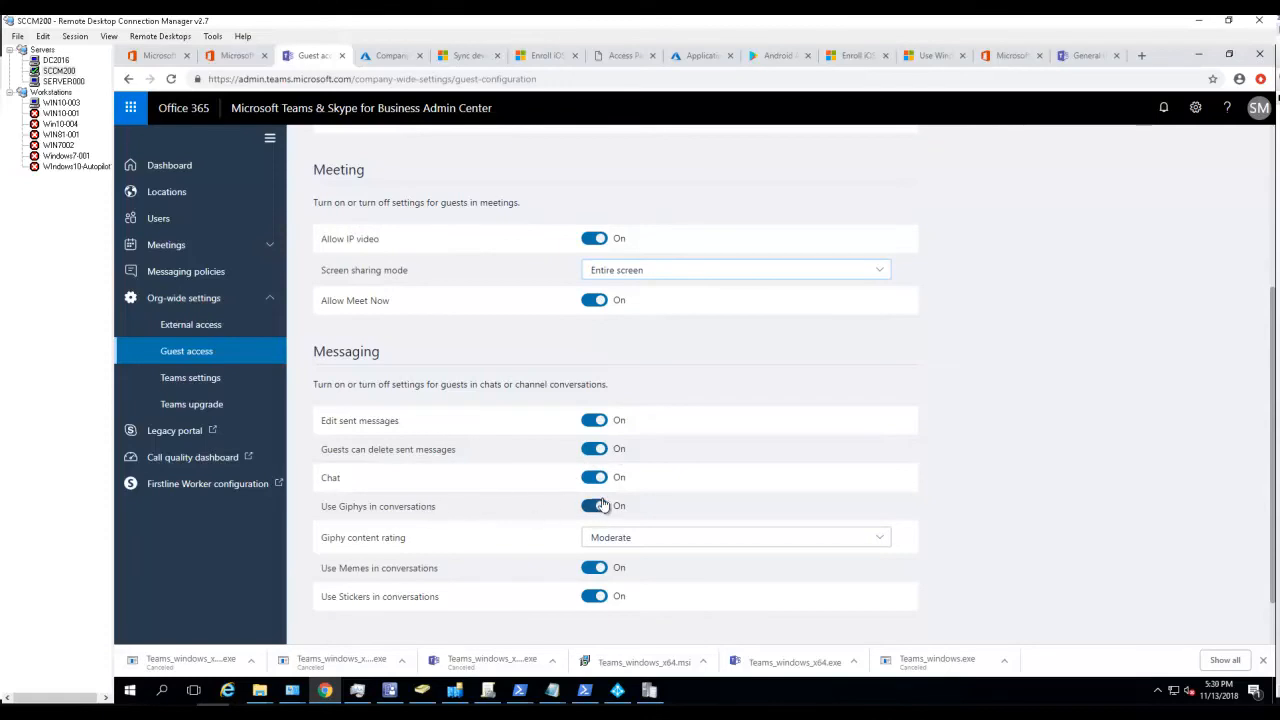
scroll("down", 3)
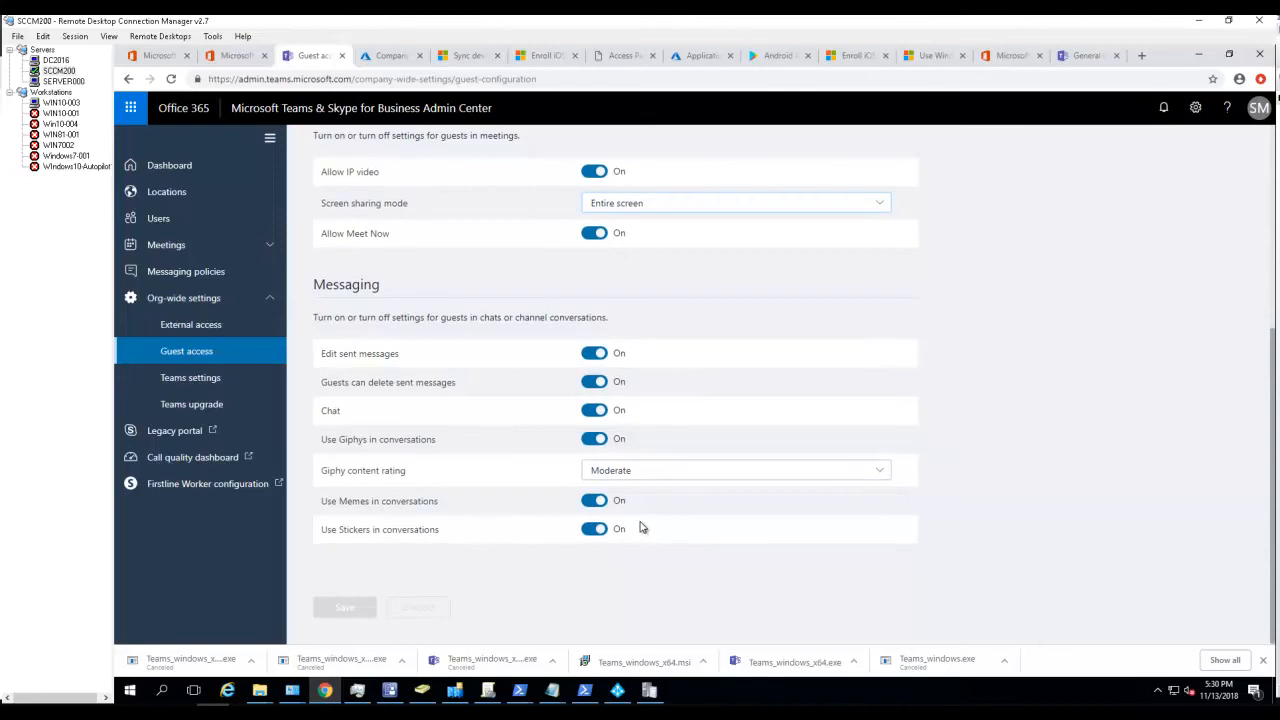
scroll("up", 3)
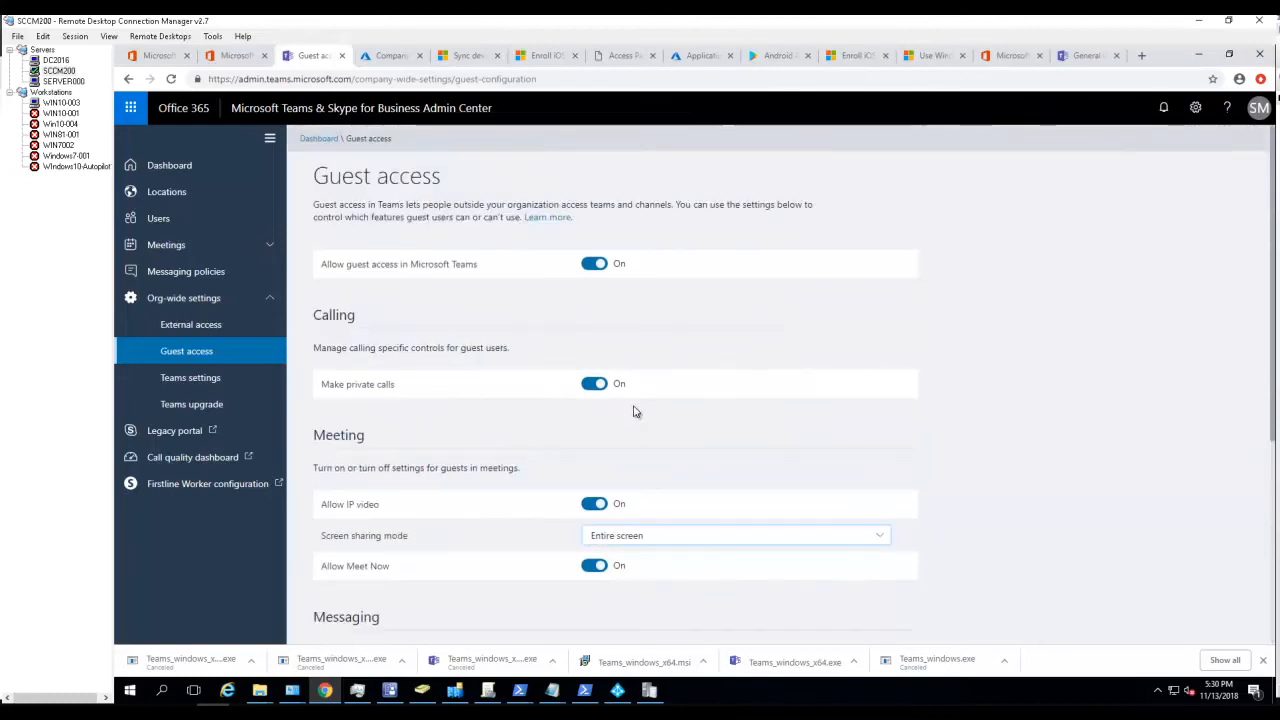
scroll("down", 3)
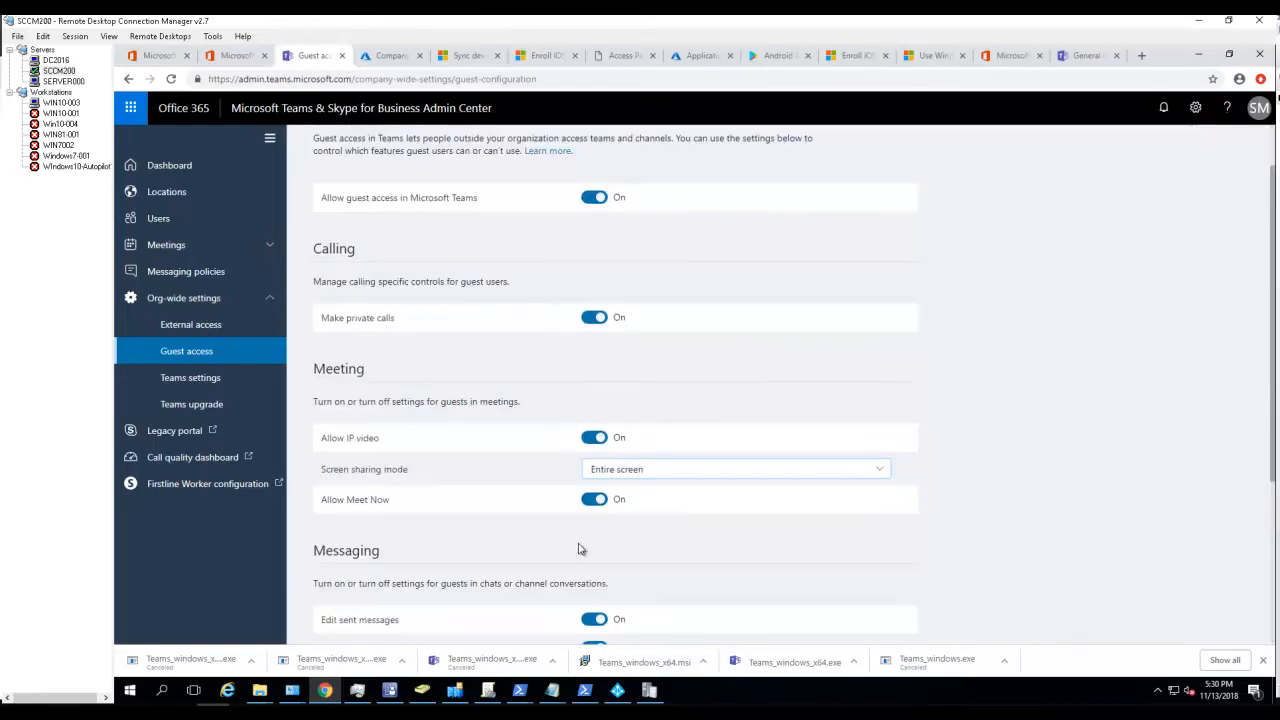
scroll("down", 3)
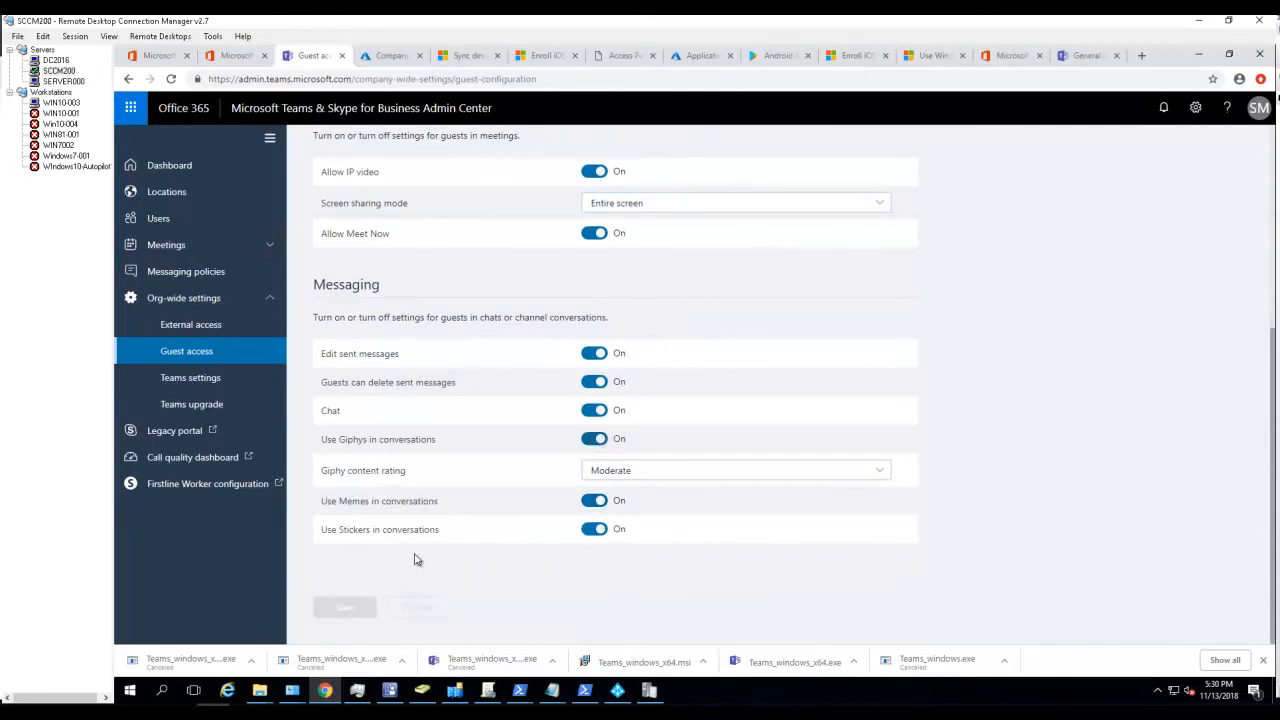
mouse_move(190, 370)
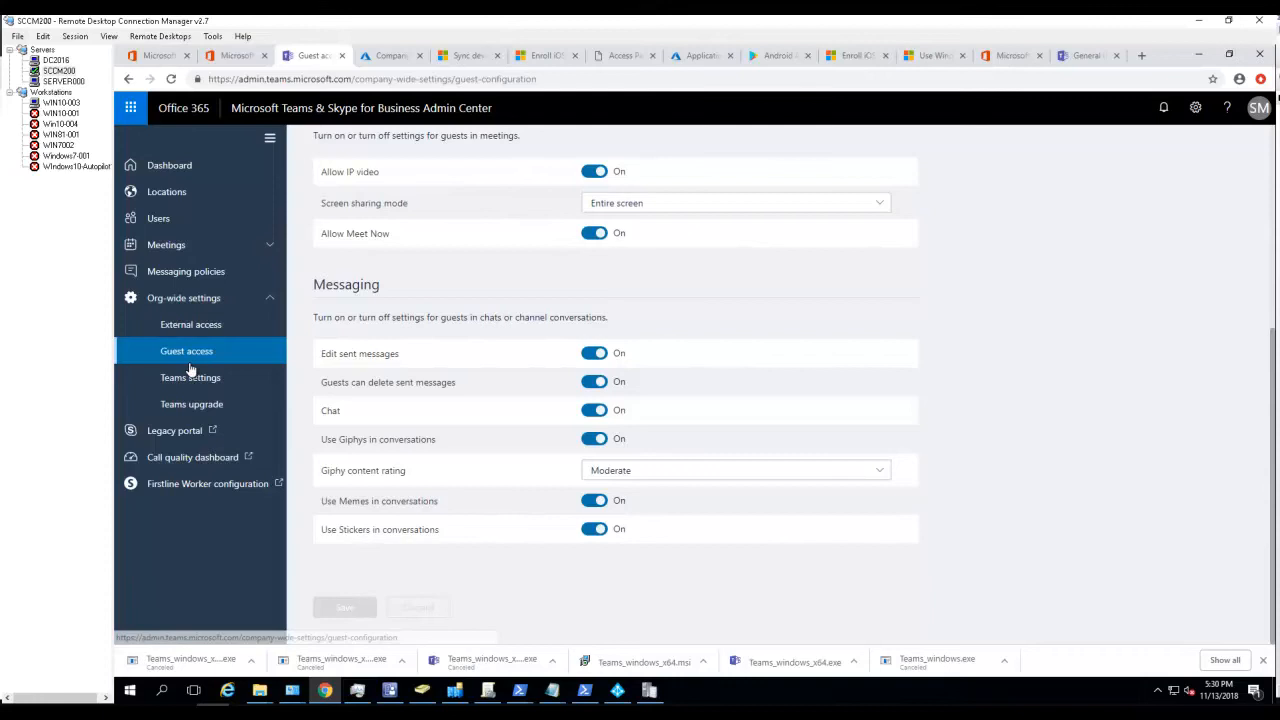
left_click(190, 377)
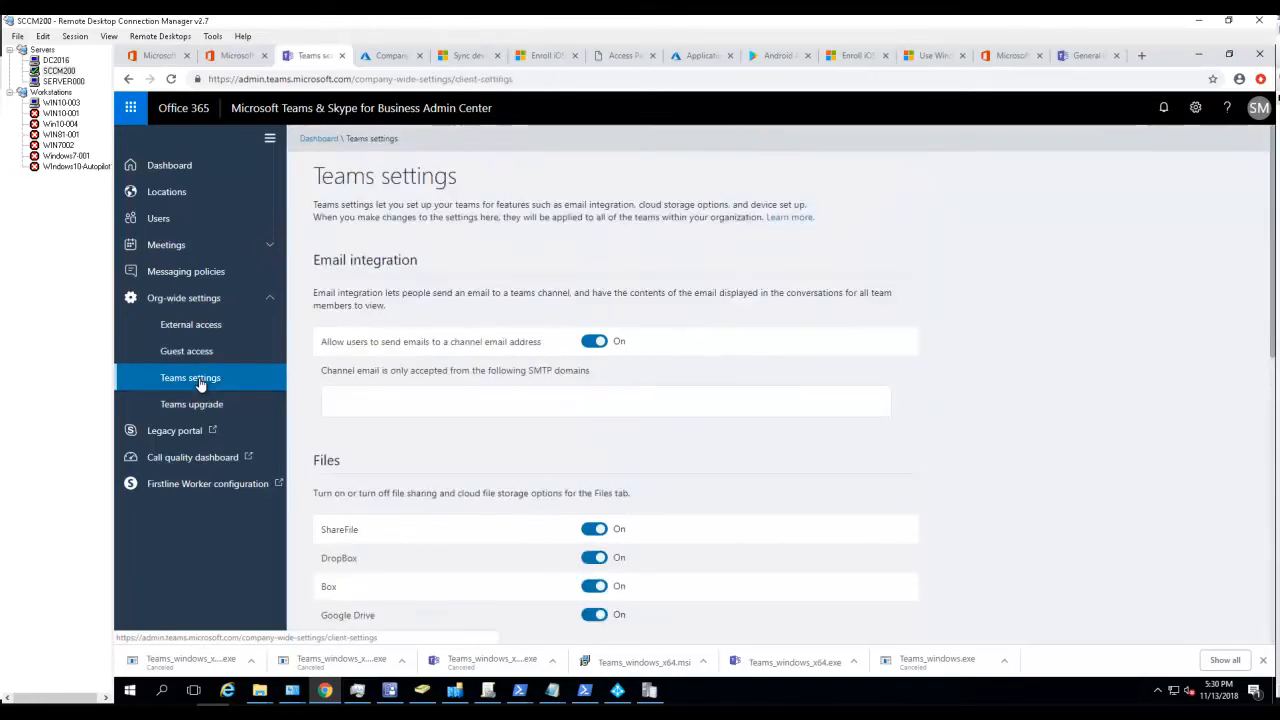
scroll("down", 3)
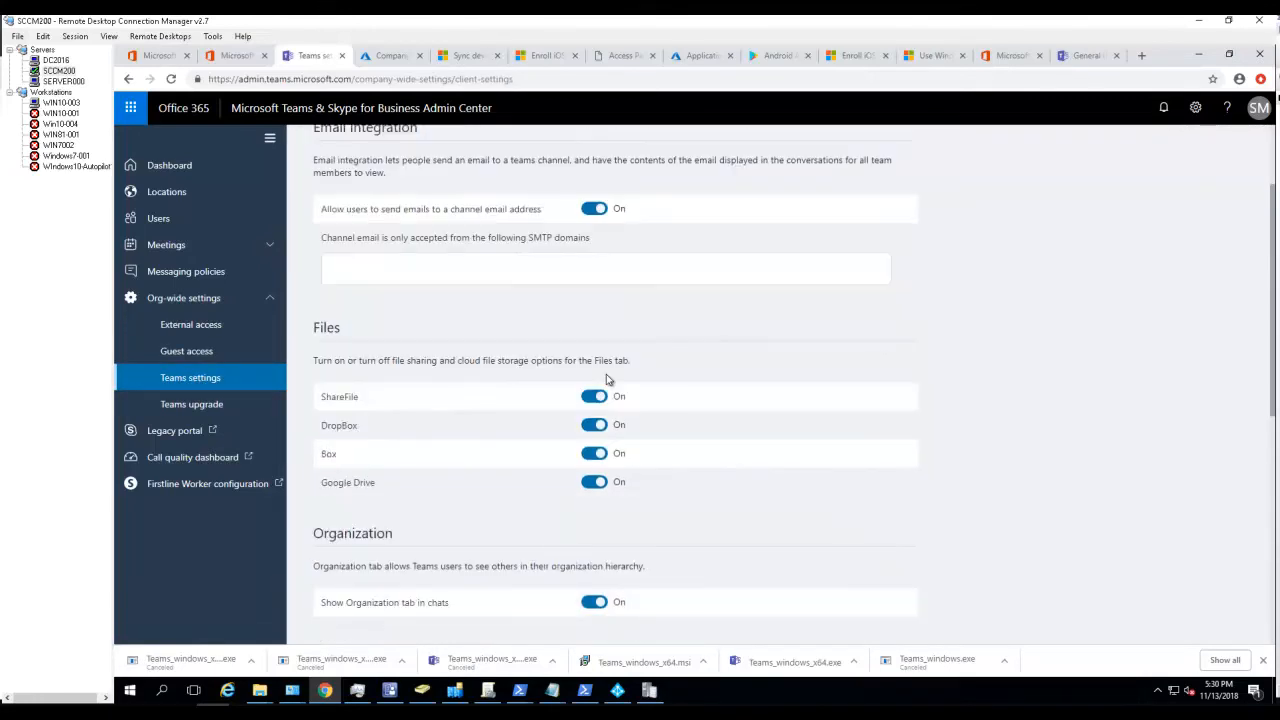
scroll("up", 3)
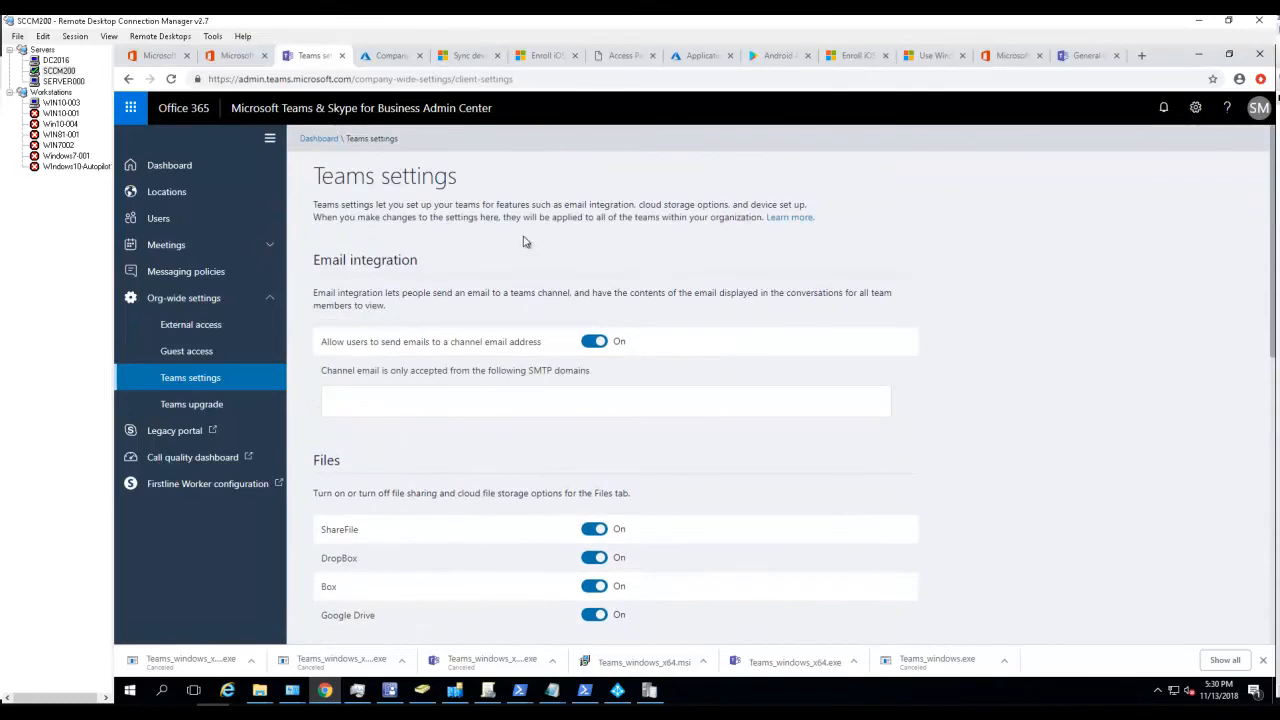
scroll("down", 3)
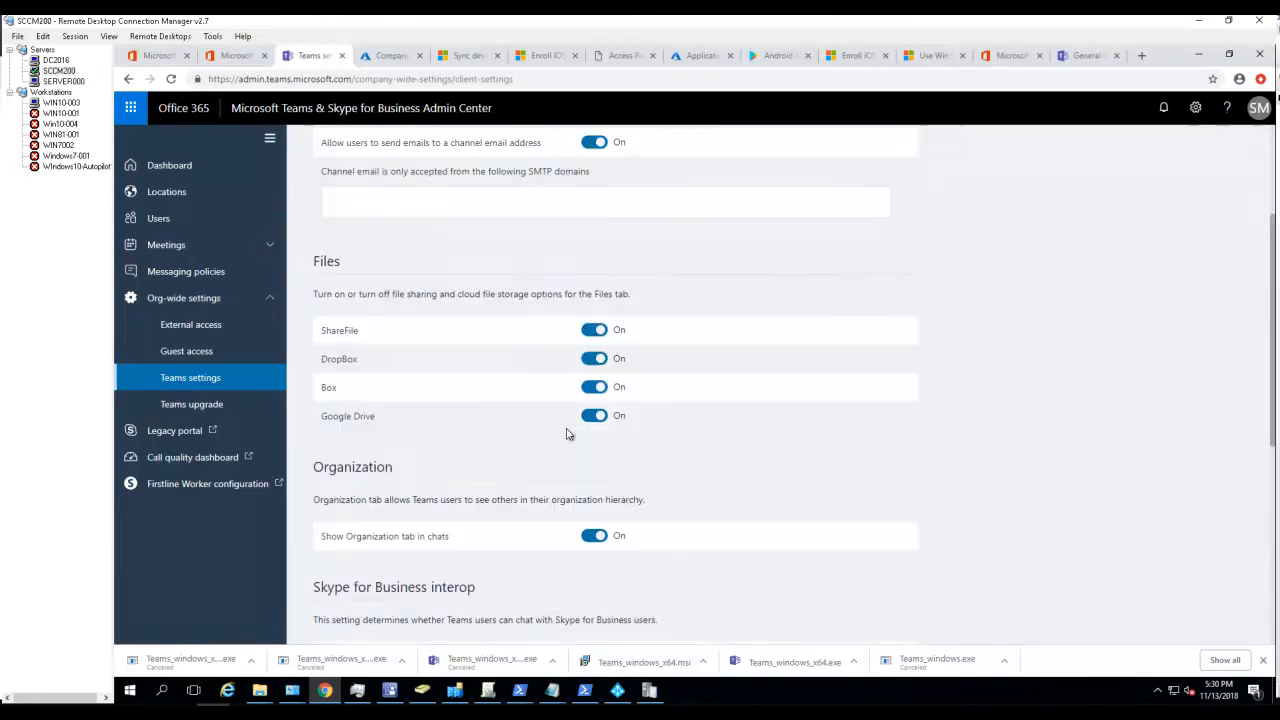
scroll("up", 3)
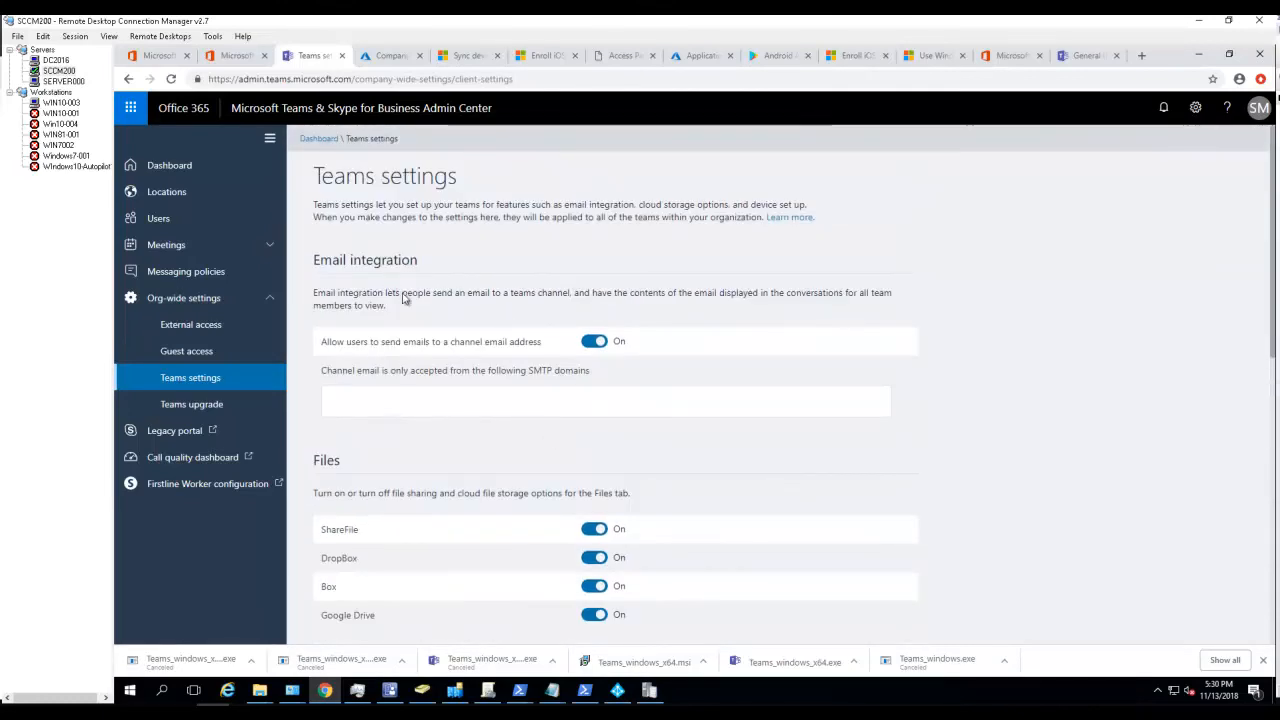
scroll("down", 3)
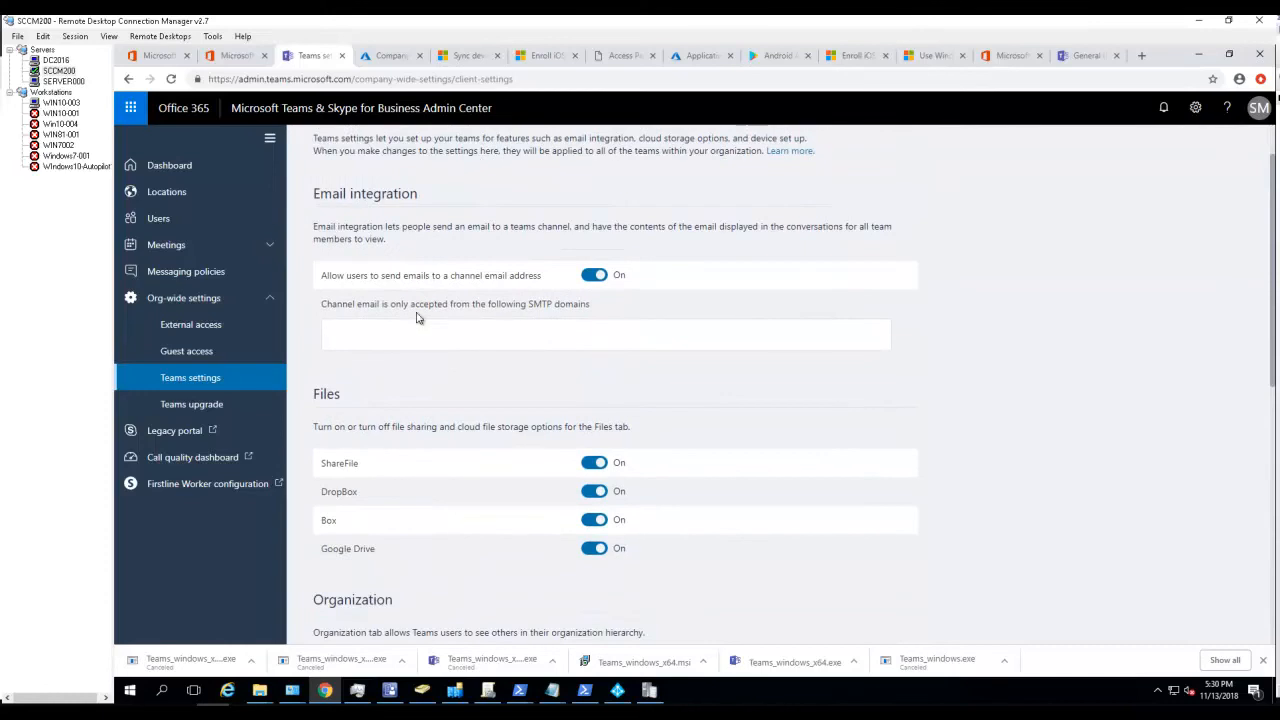
mouse_move(252, 350)
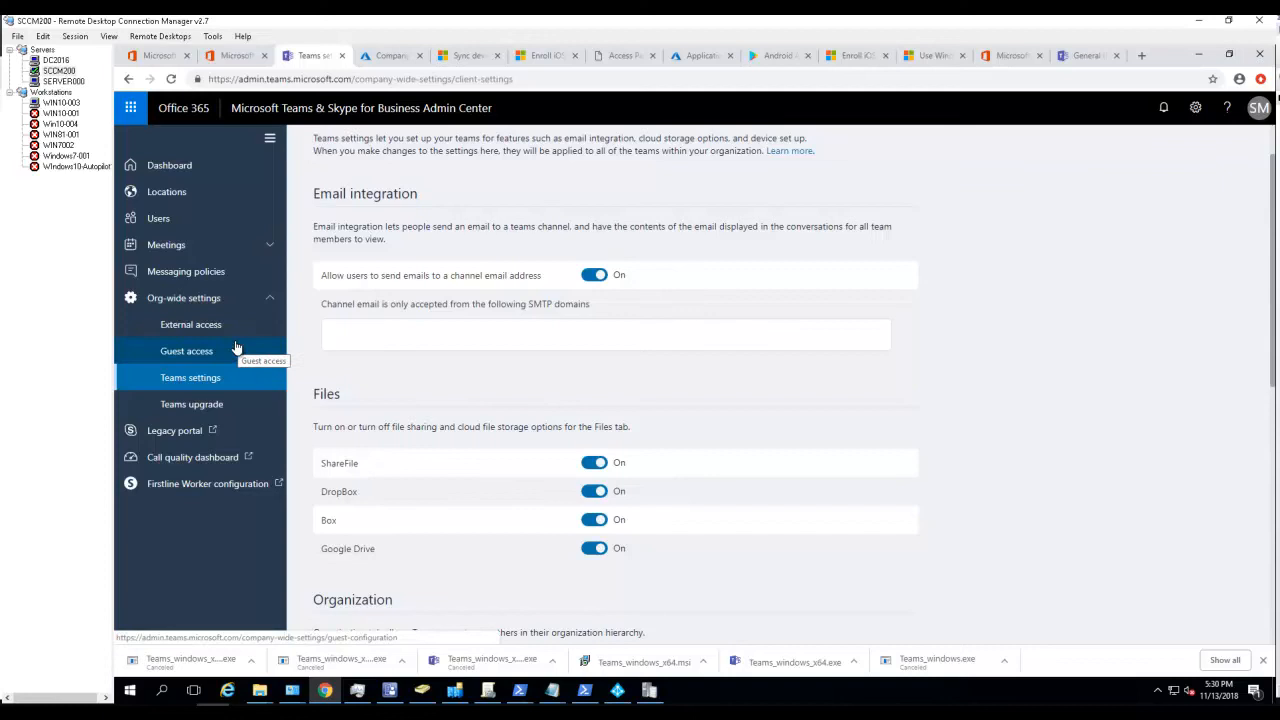
mouse_move(234, 345)
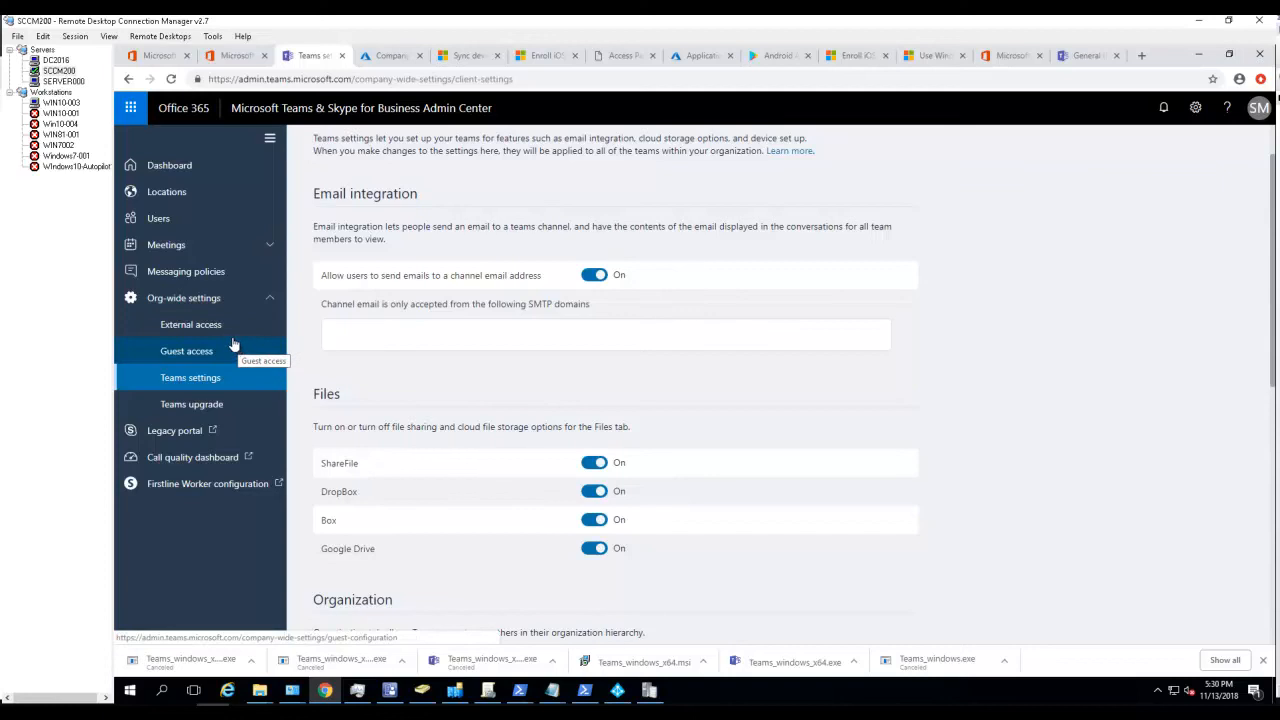
mouse_move(233, 353)
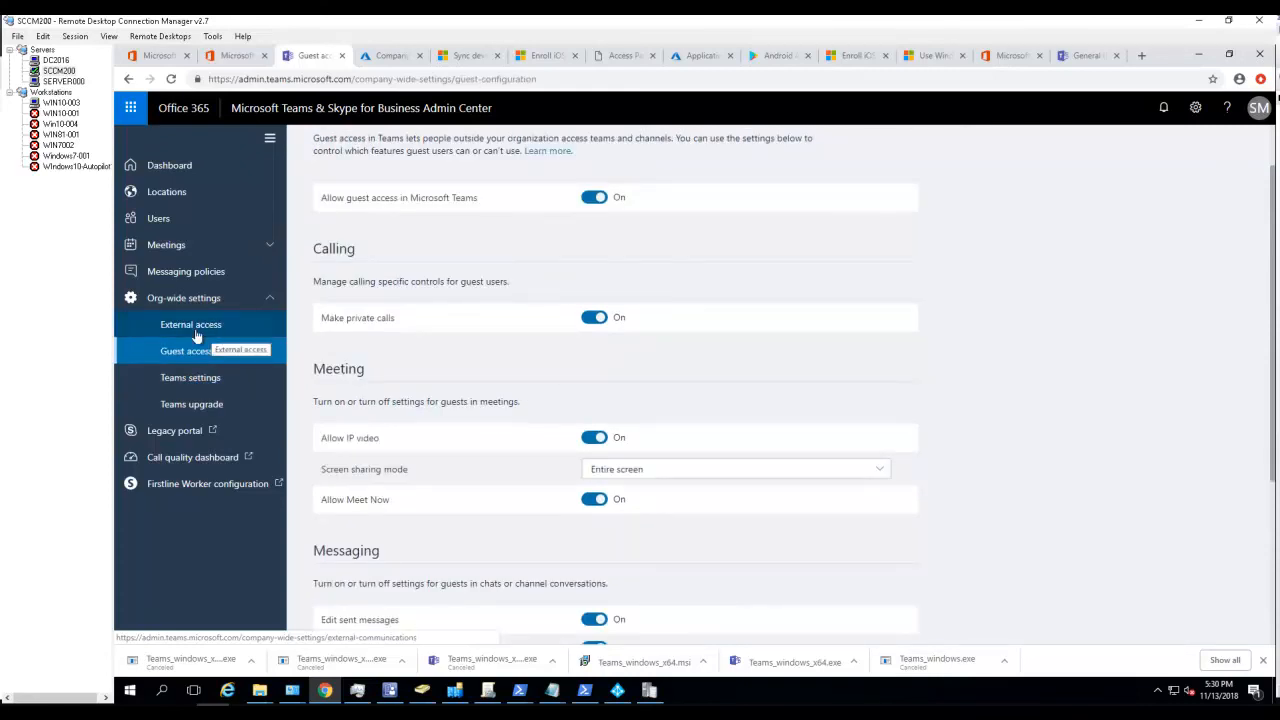
Switch from External access to Guest access and back to External access.
left_click(190, 324)
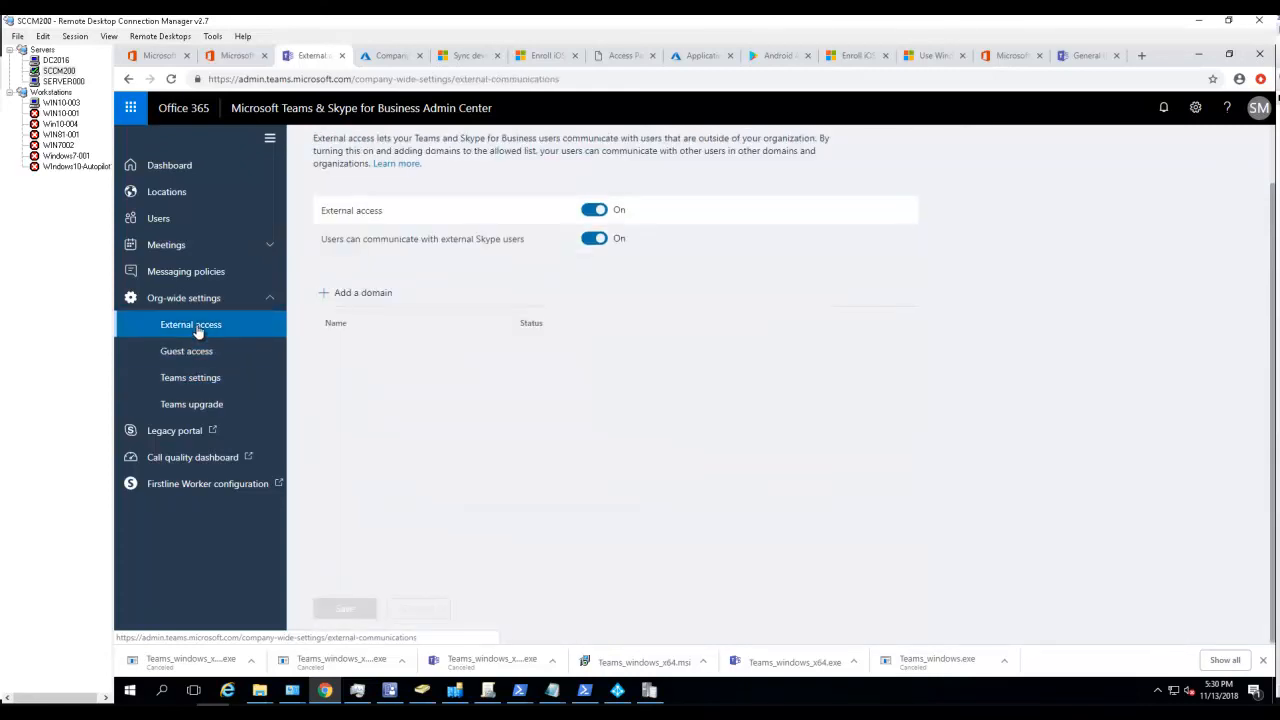
left_click(187, 351)
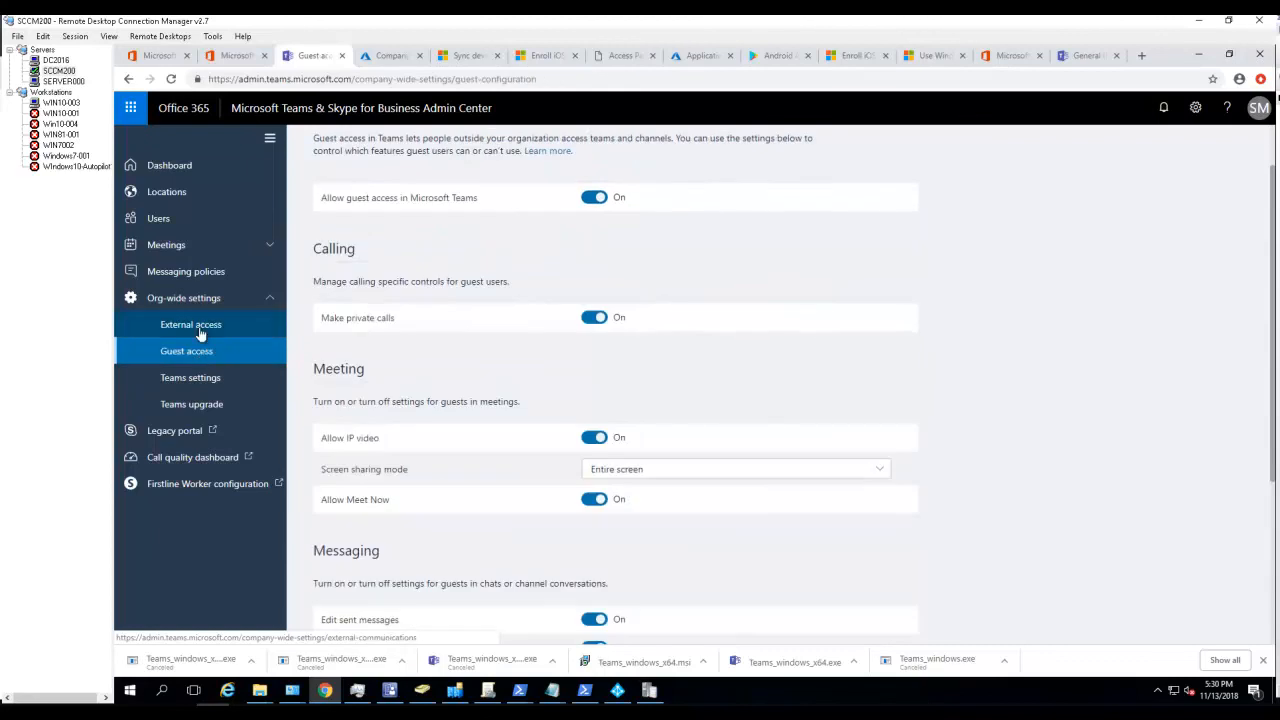
left_click(191, 324)
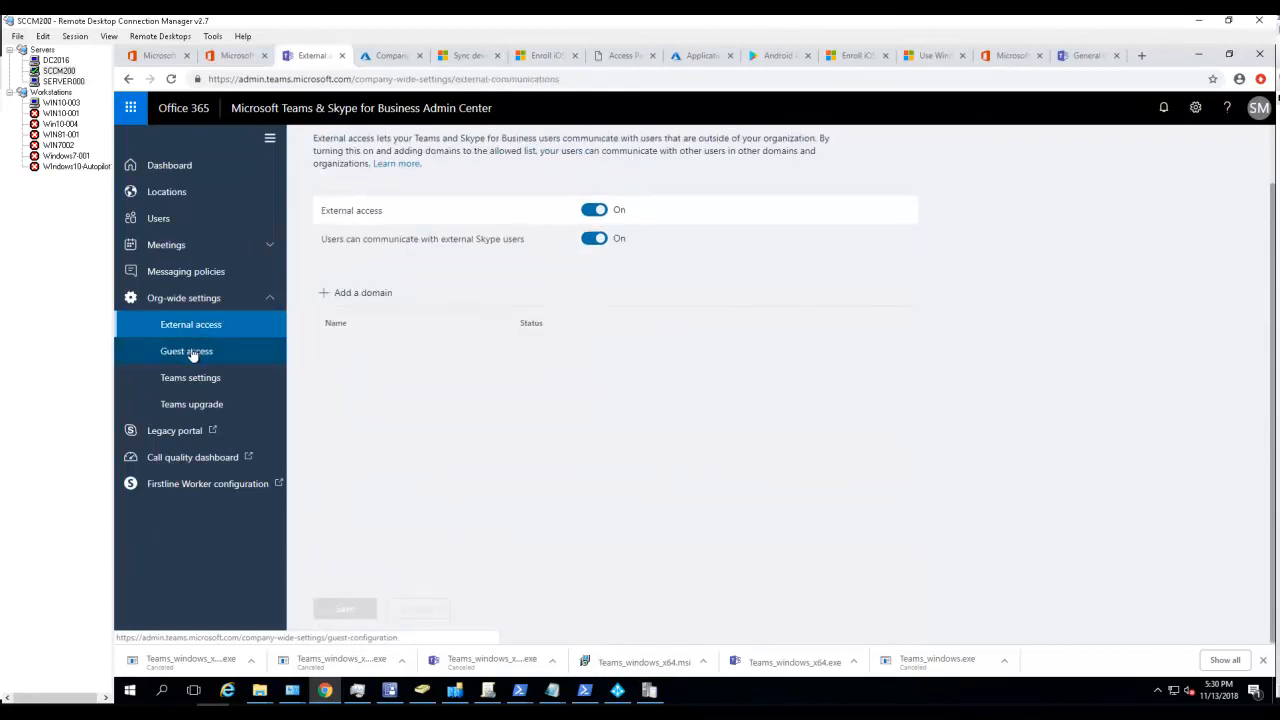